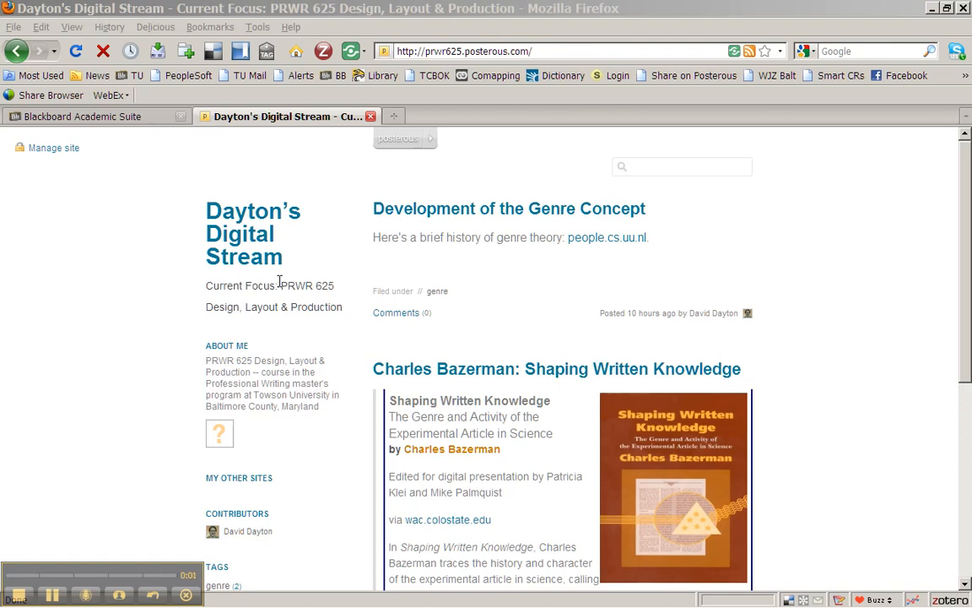
mouse_move(149, 294)
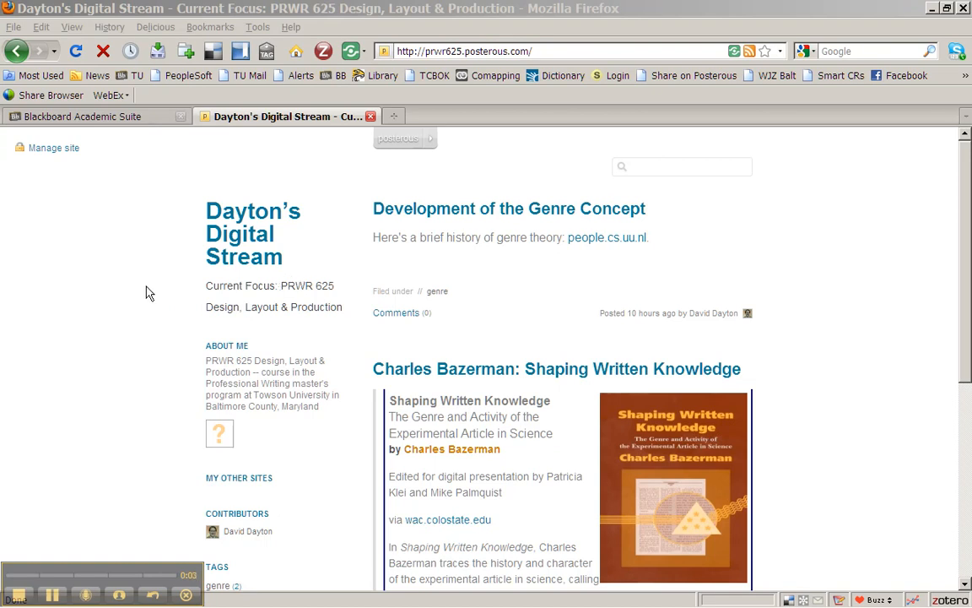
mouse_move(181, 278)
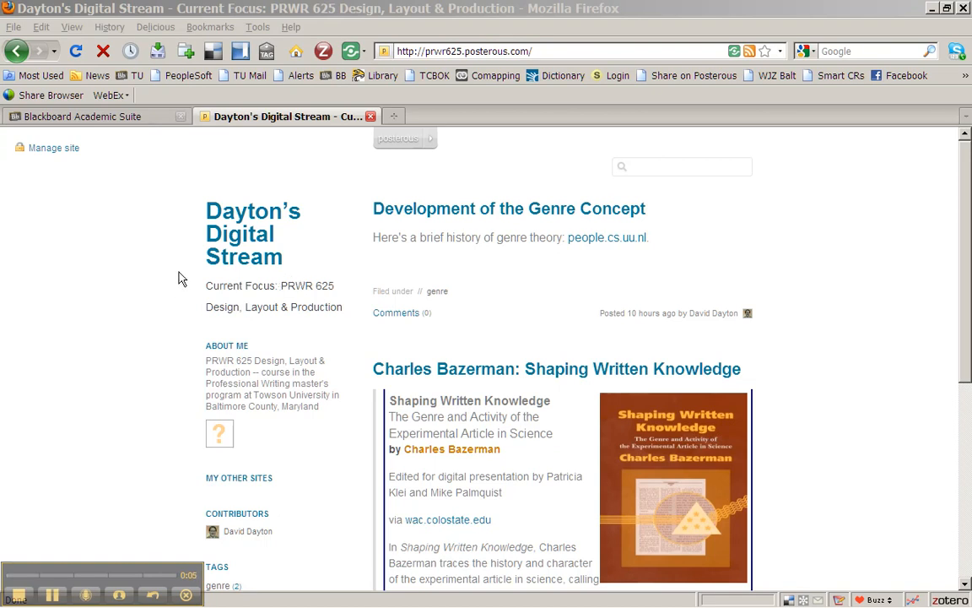
mouse_move(351, 257)
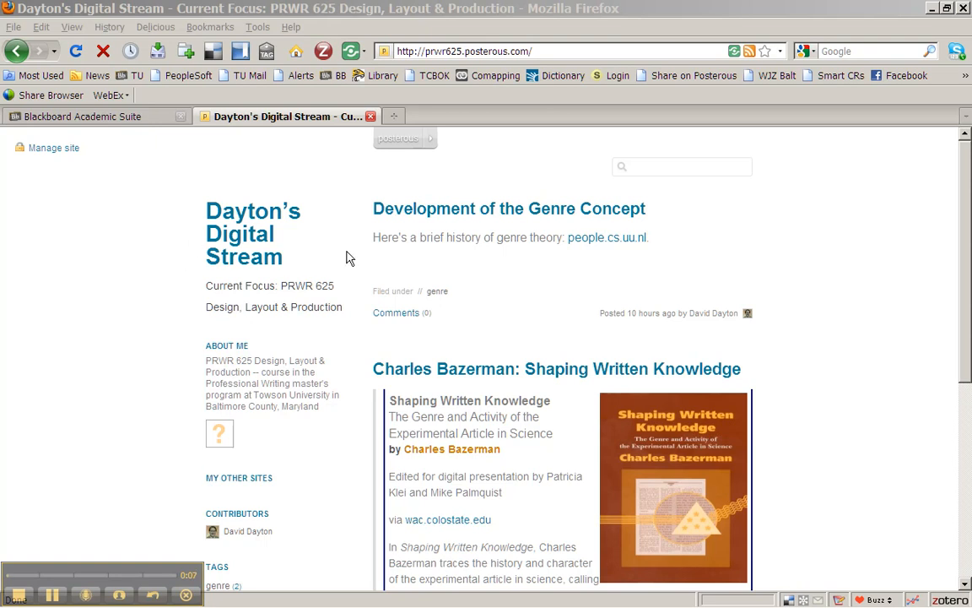
mouse_move(142, 361)
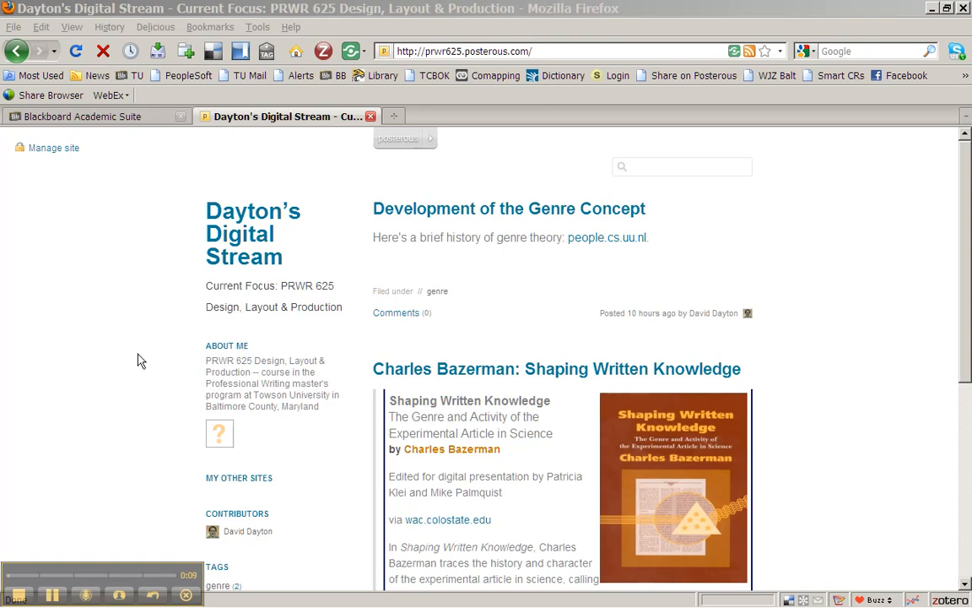
mouse_move(155, 336)
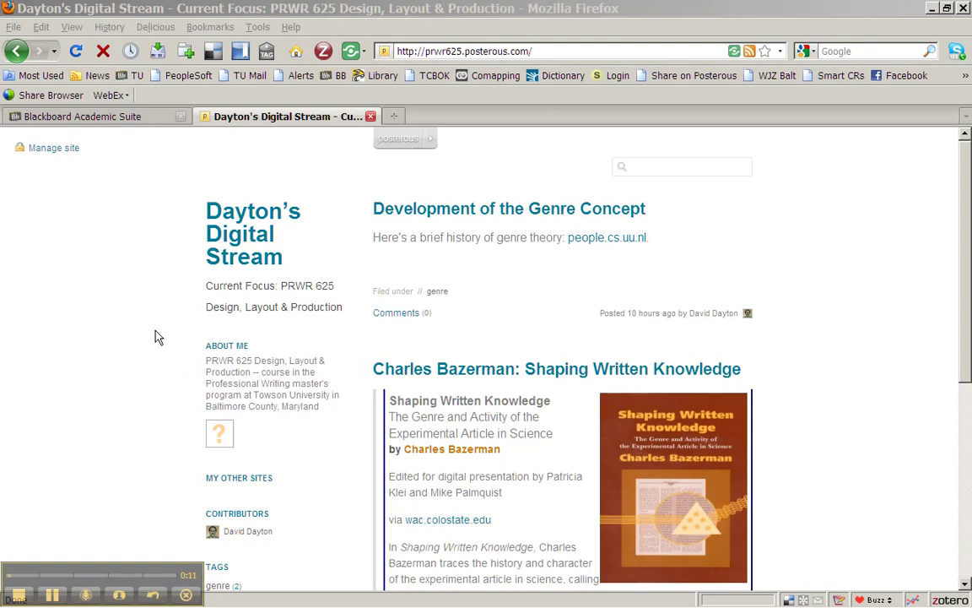
mouse_move(219, 432)
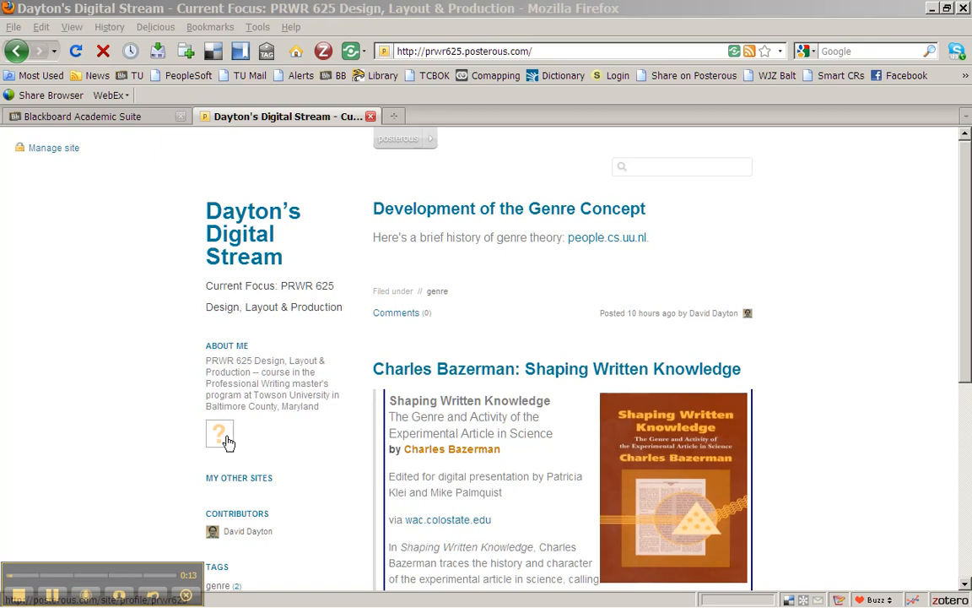
mouse_move(228, 436)
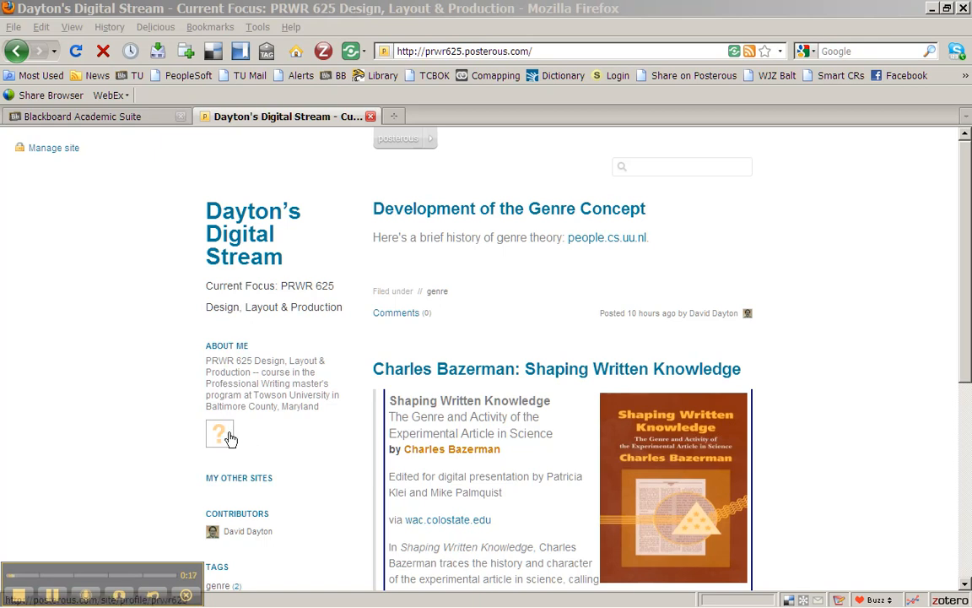
mouse_move(212, 447)
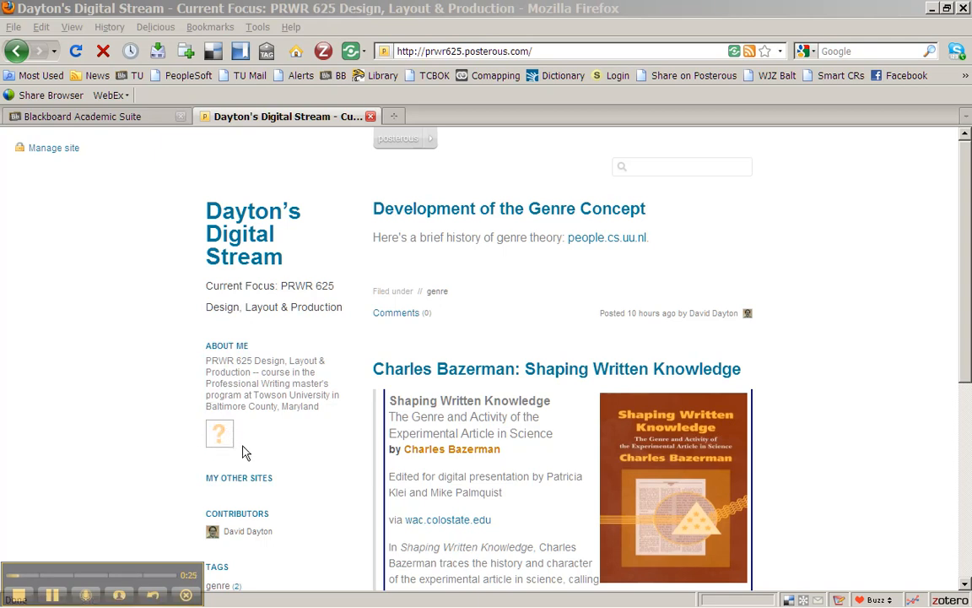
mouse_move(237, 422)
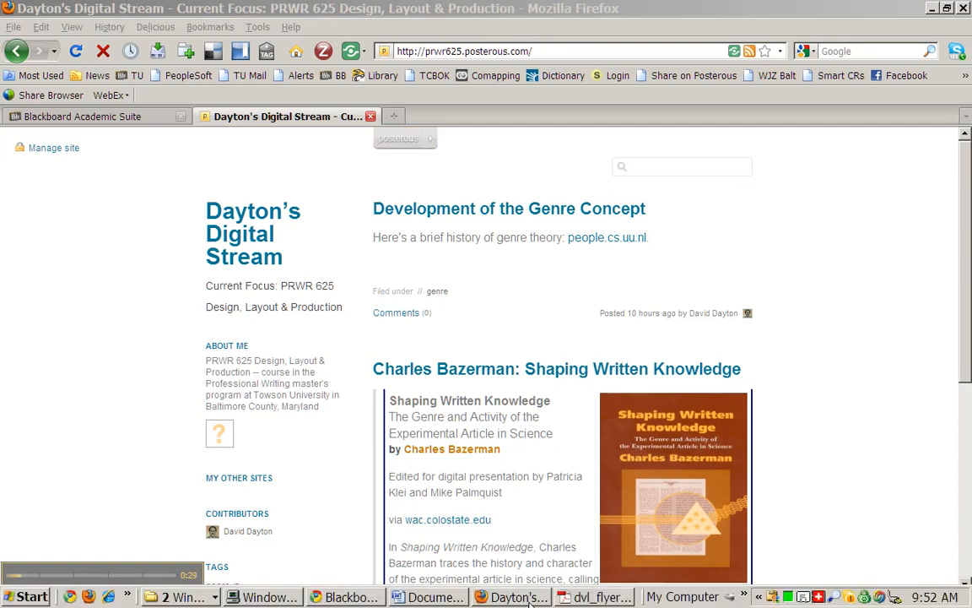
mouse_move(528, 351)
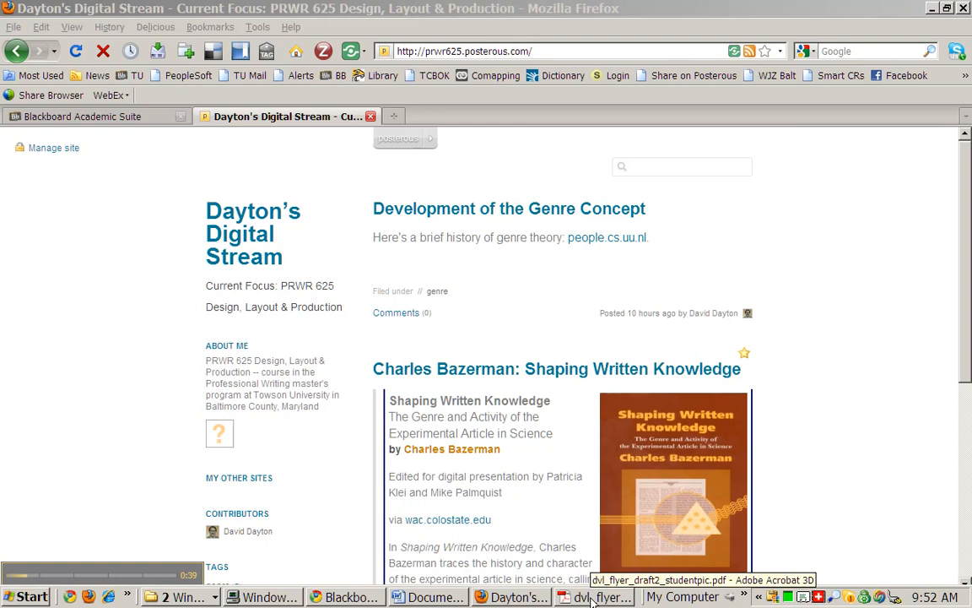
Step: Switch to the Designing Visual Language flyer open in Acrobat 3D
click(594, 597)
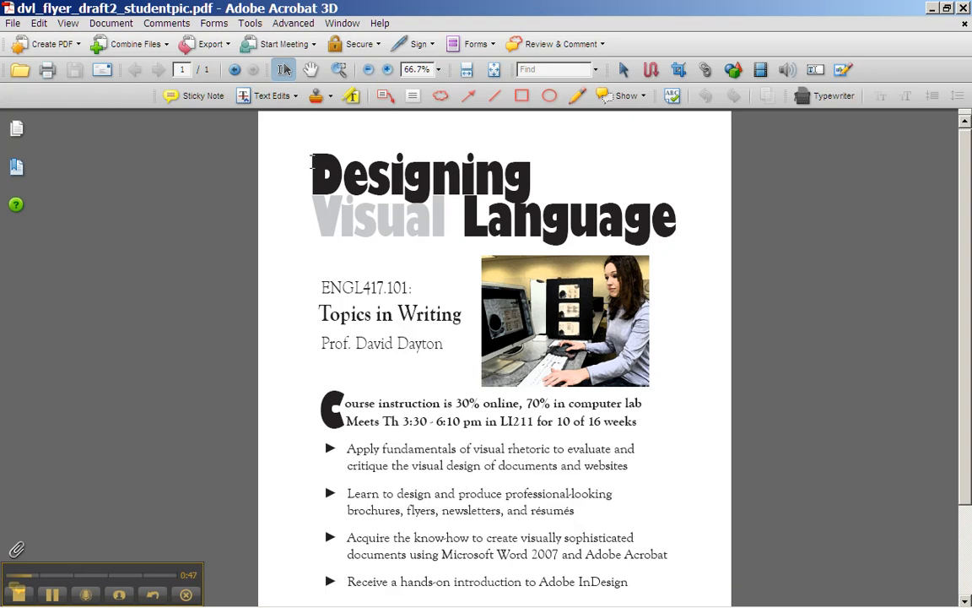
mouse_move(283, 187)
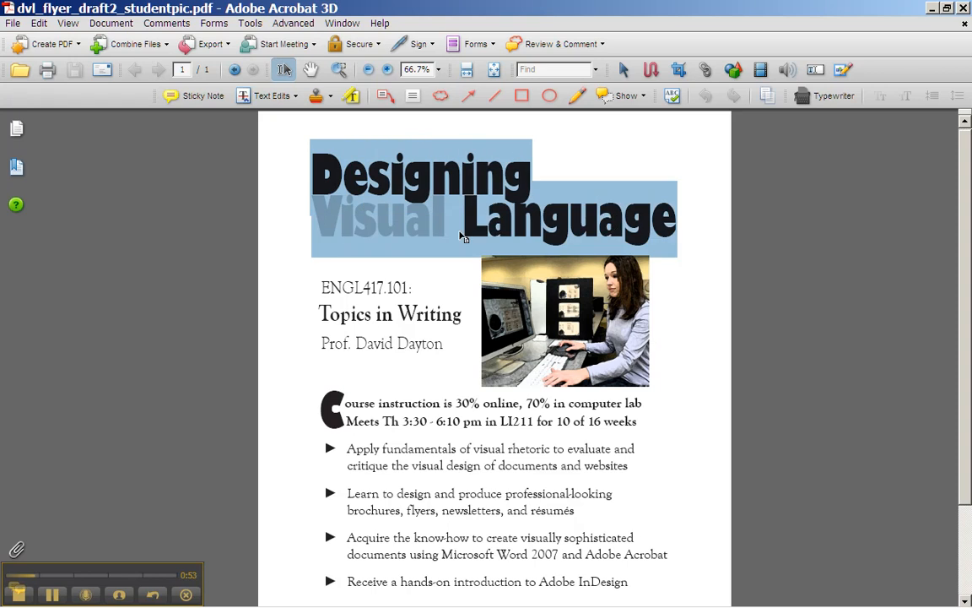
mouse_move(404, 229)
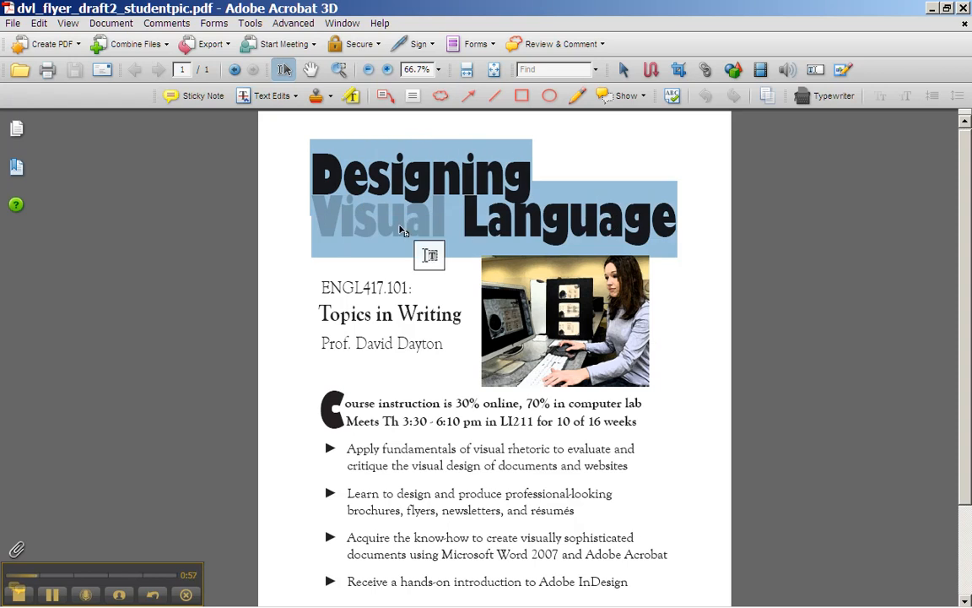
mouse_move(459, 213)
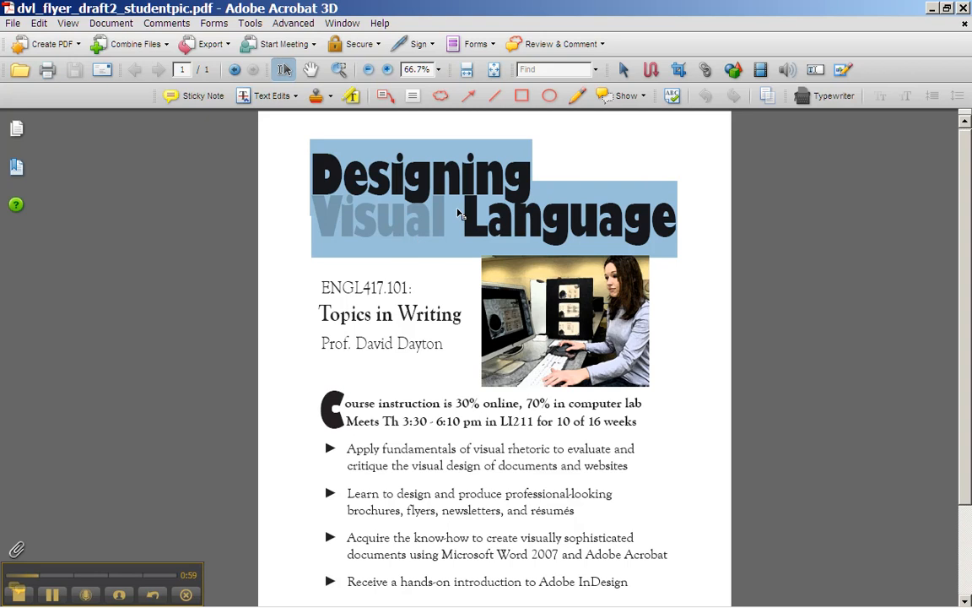
mouse_move(452, 175)
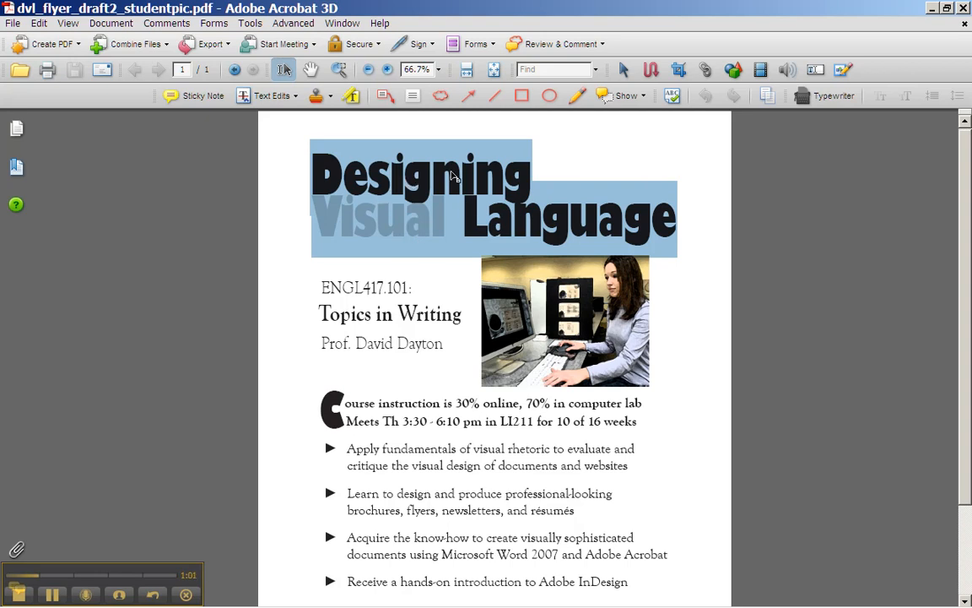
mouse_move(532, 236)
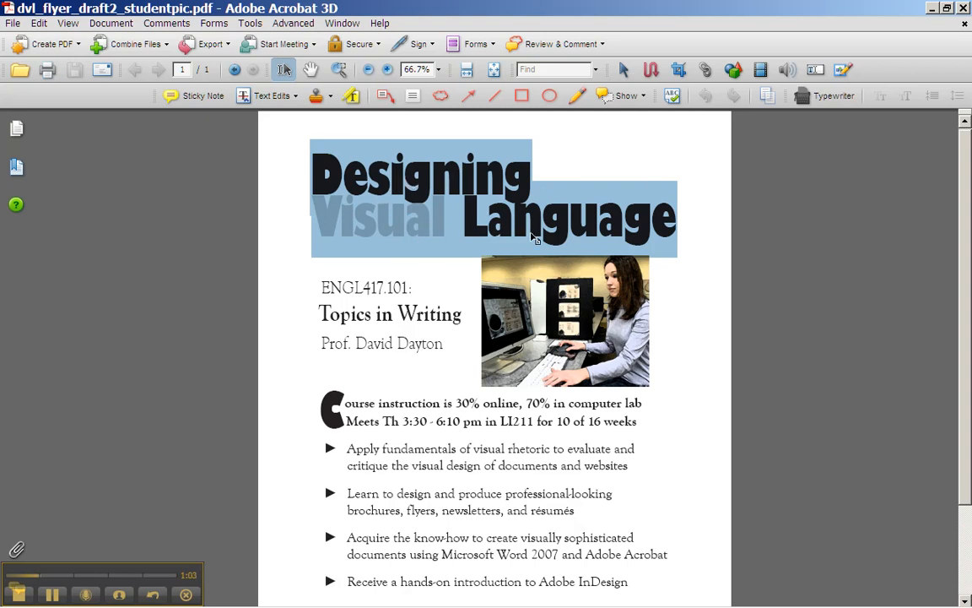
mouse_move(341, 182)
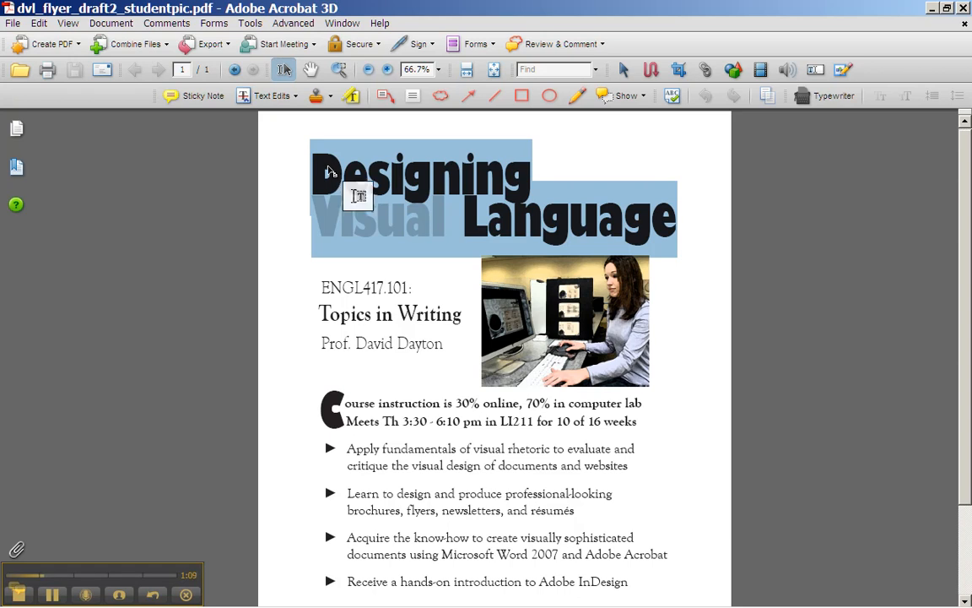
mouse_move(537, 189)
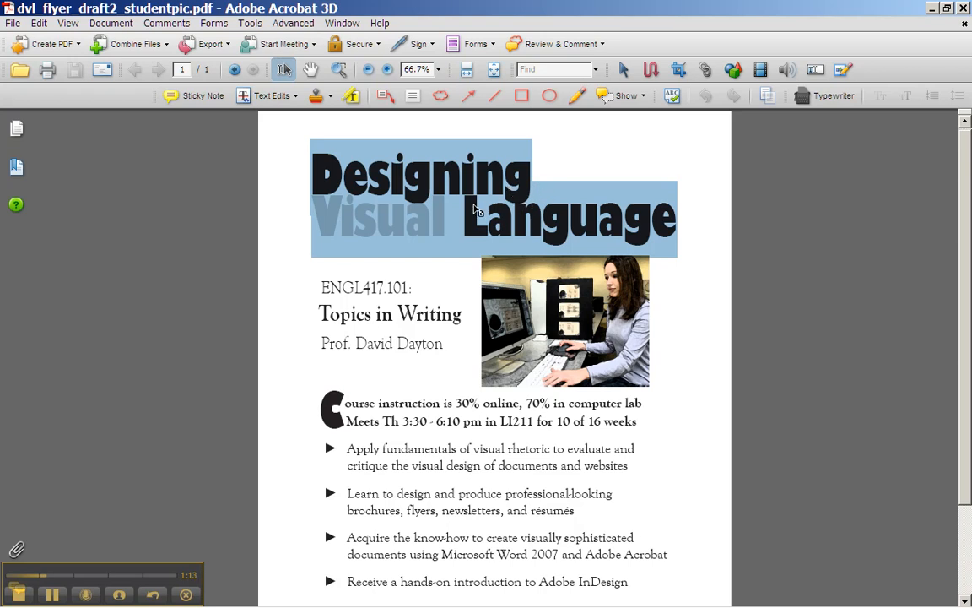
mouse_move(496, 259)
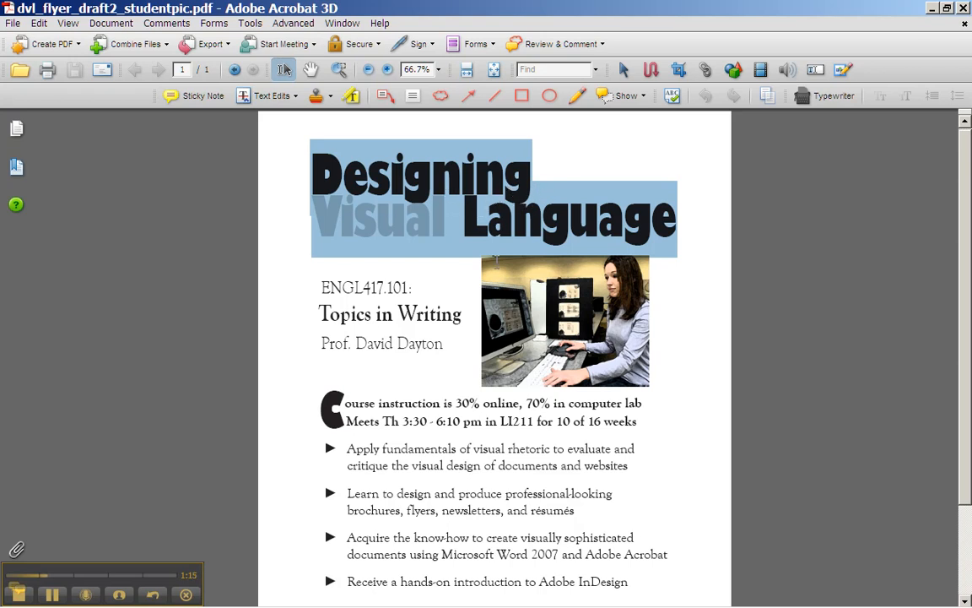
mouse_move(469, 201)
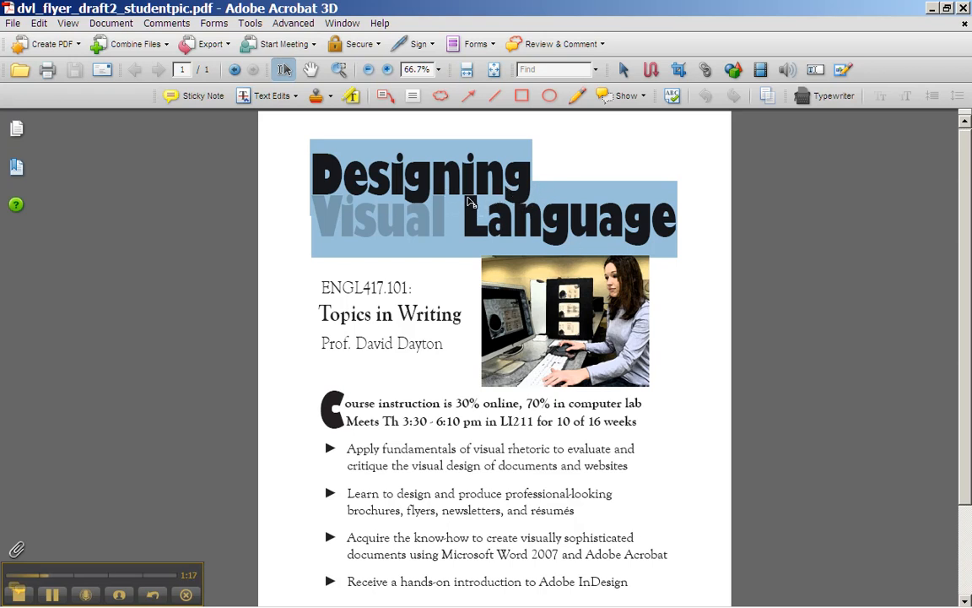
mouse_move(411, 208)
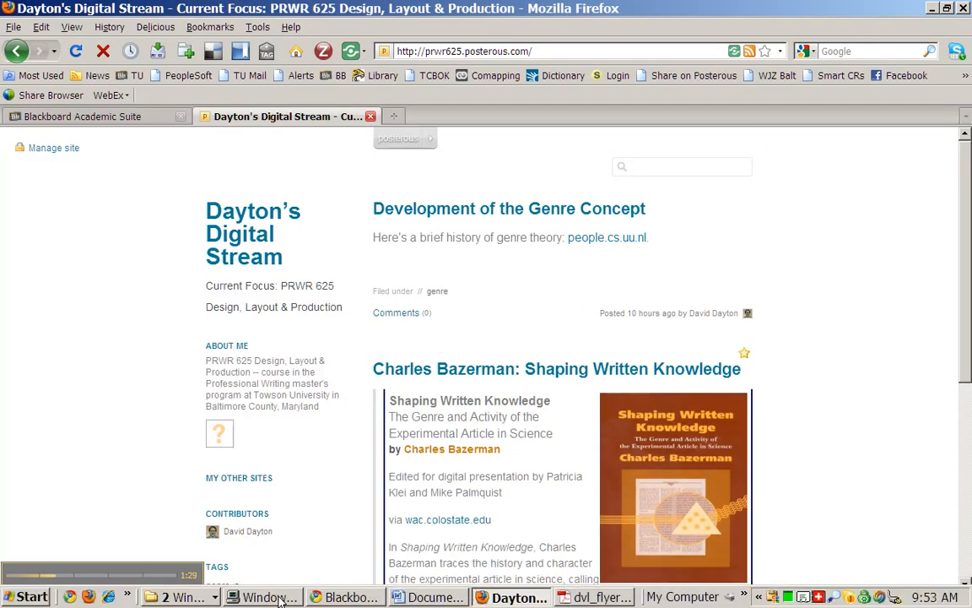
mouse_move(346, 597)
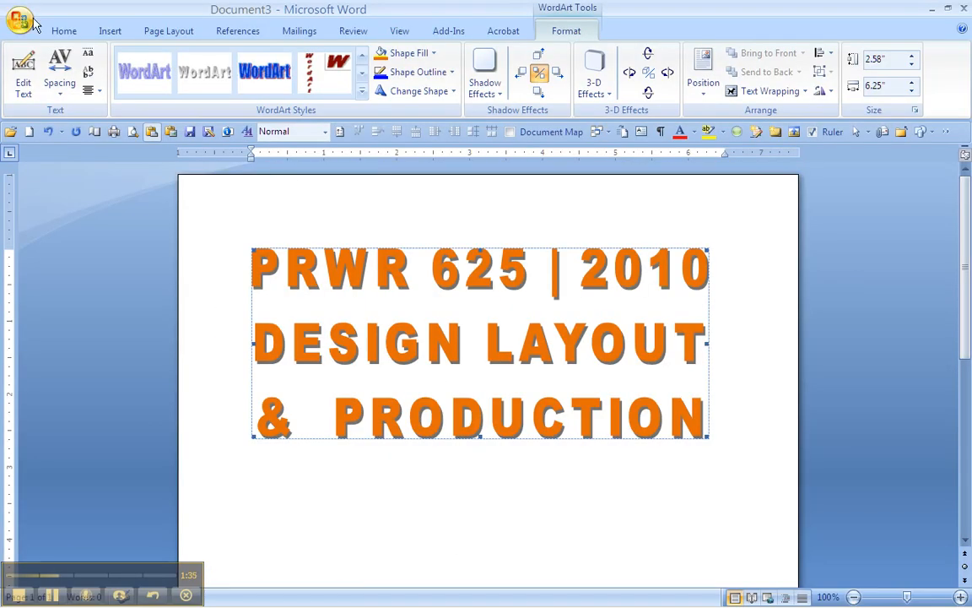
Step: Show the WordArt style gallery from the Insert ribbon's Text group
click(109, 30)
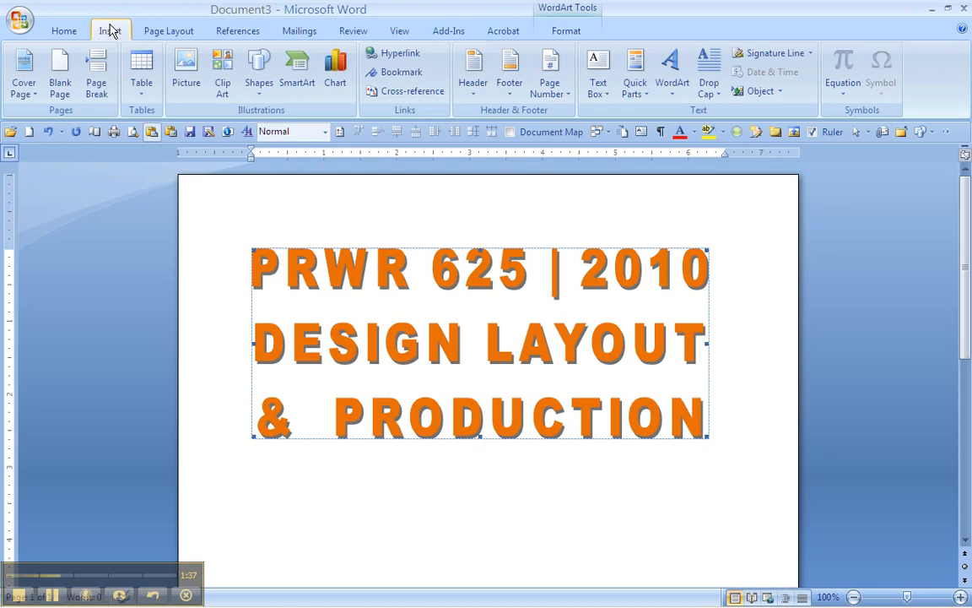
mouse_move(260, 68)
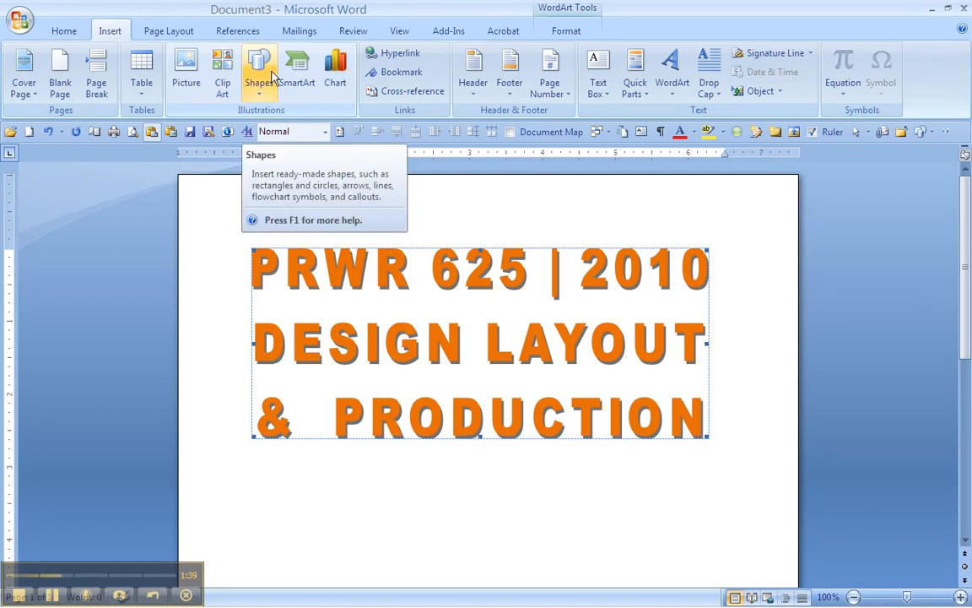
mouse_move(672, 71)
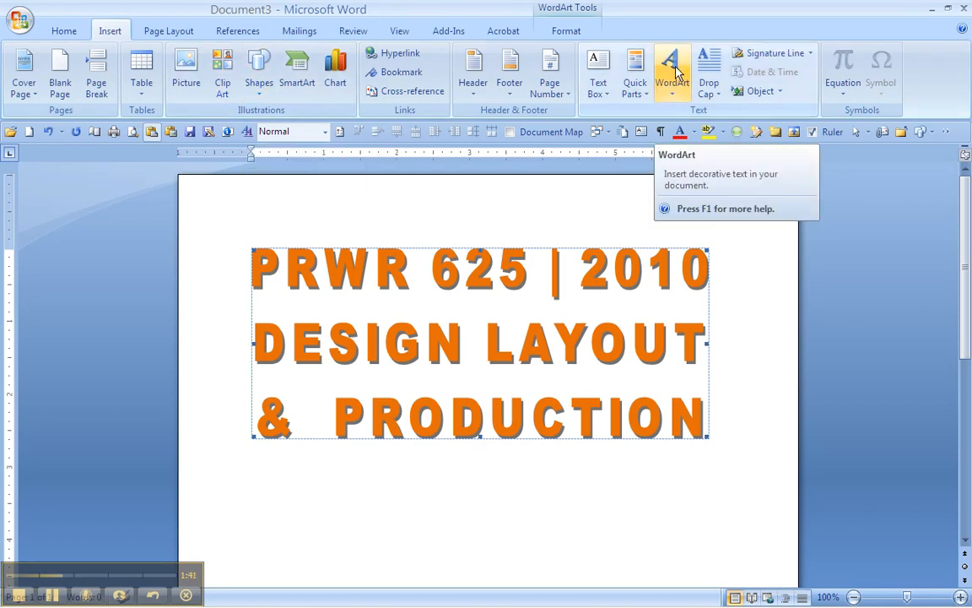
mouse_move(692, 79)
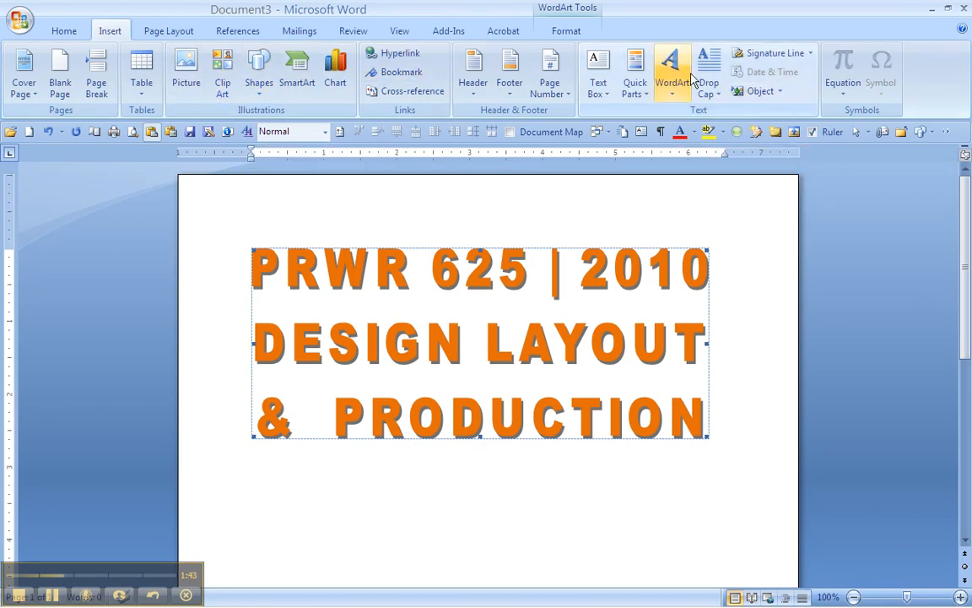
mouse_move(672, 71)
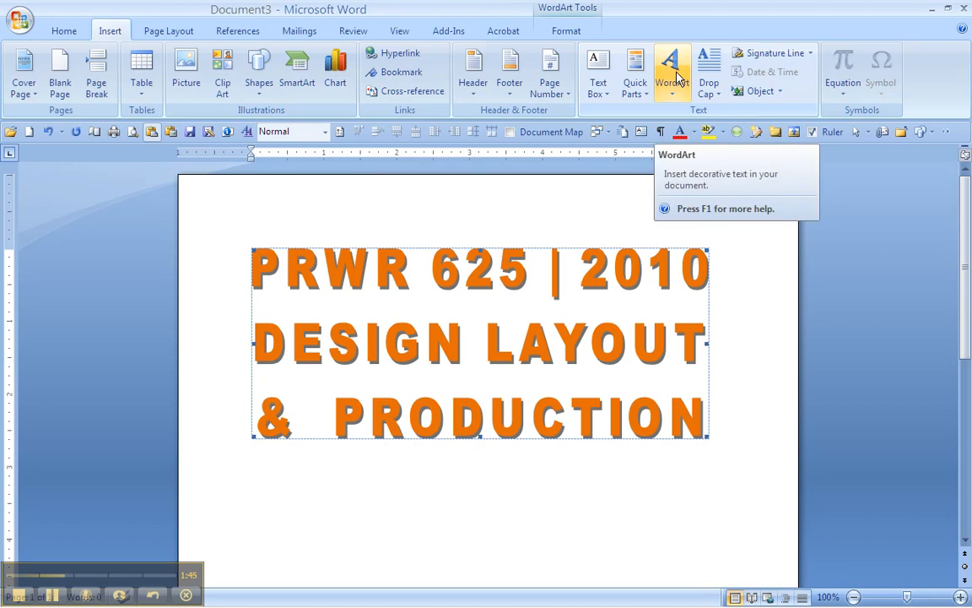
mouse_move(297, 71)
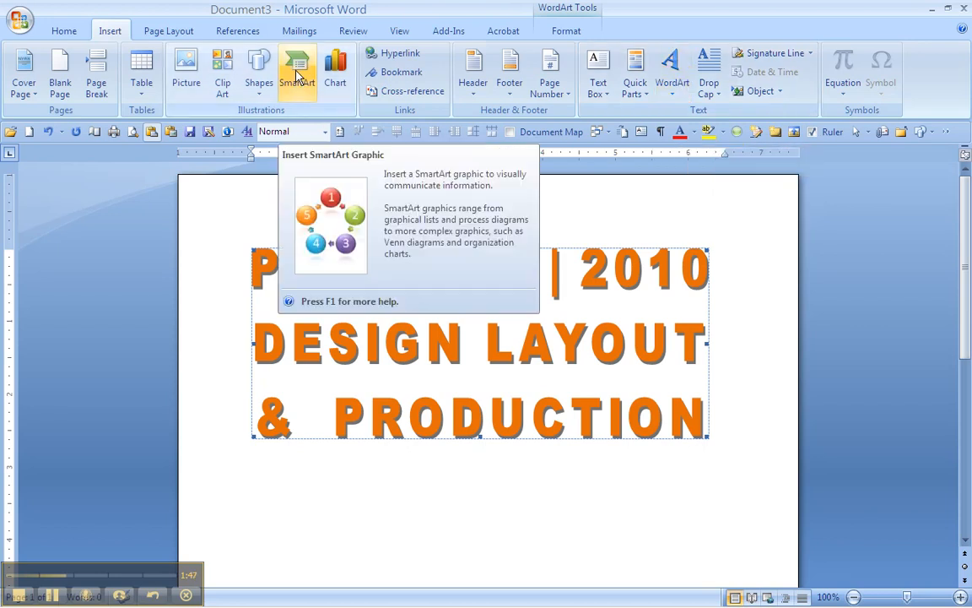
mouse_move(311, 76)
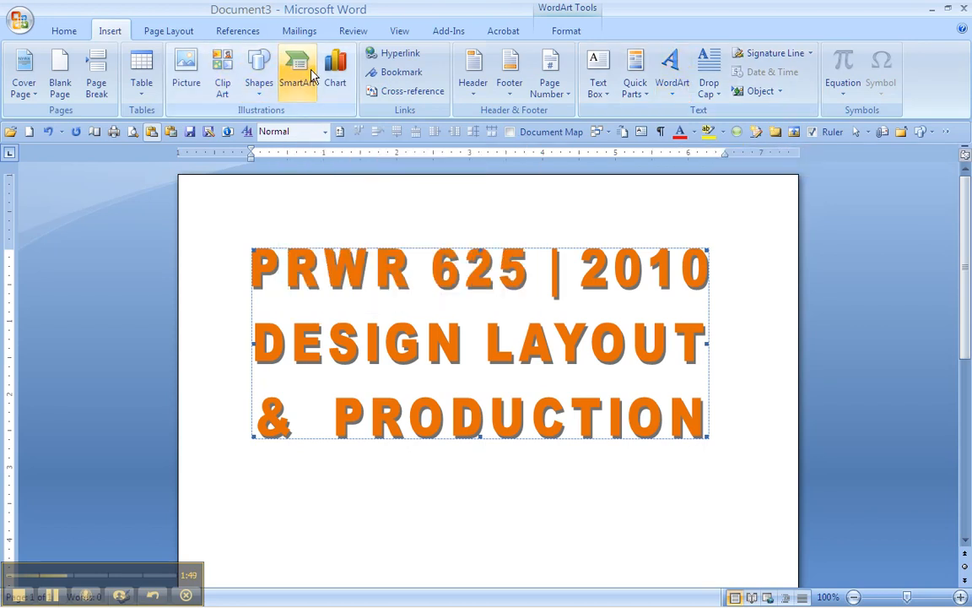
mouse_move(510, 71)
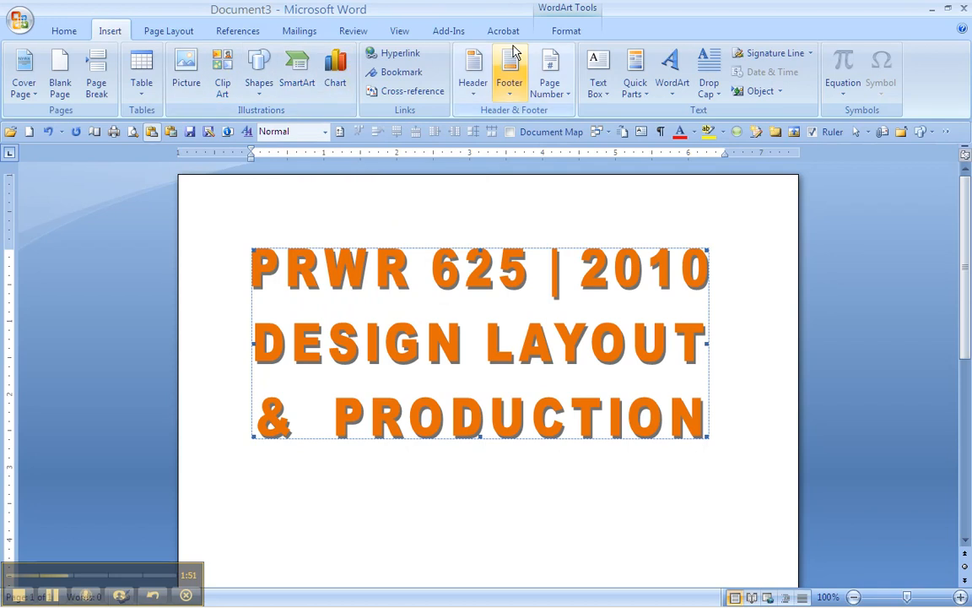
mouse_move(672, 71)
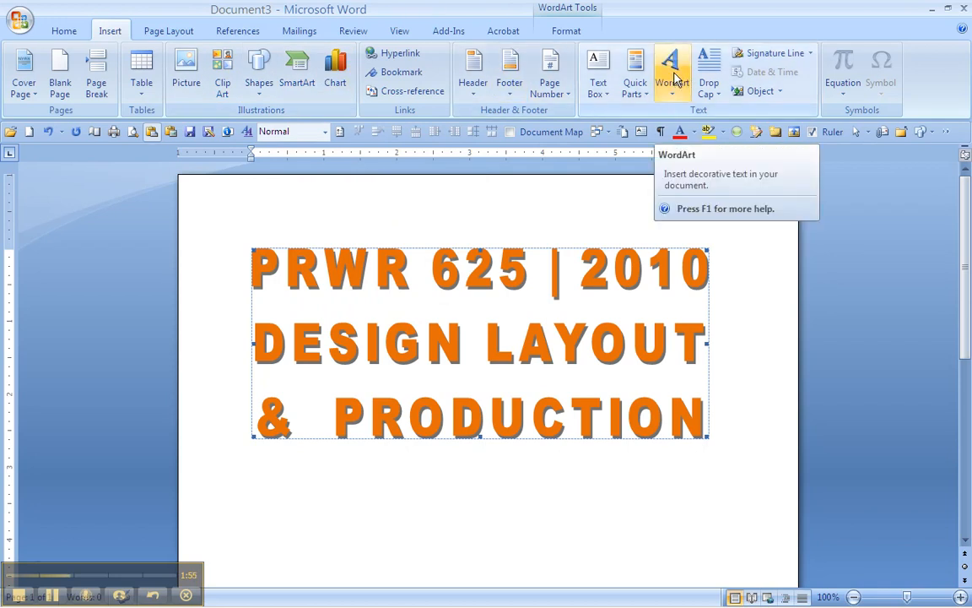
mouse_move(675, 91)
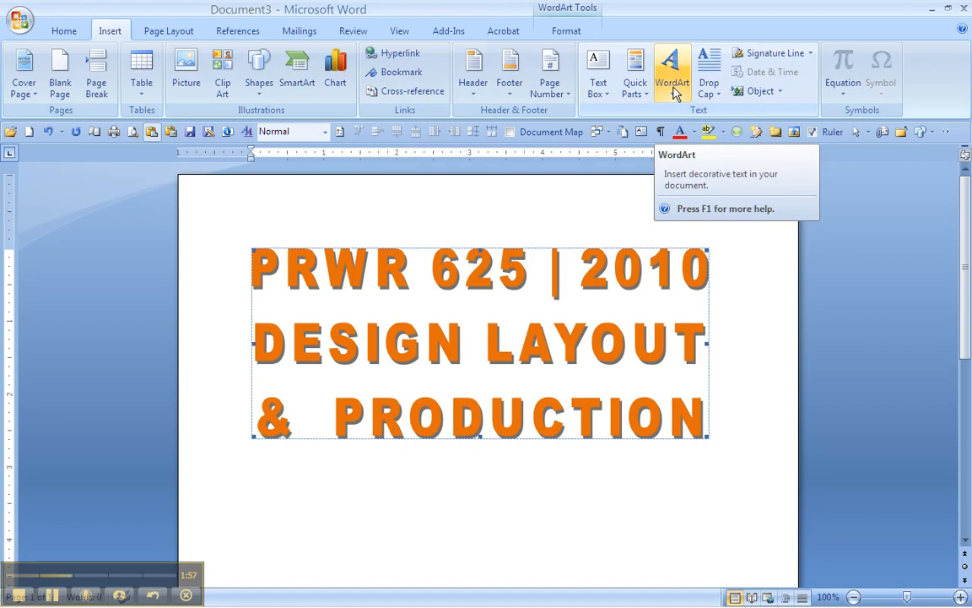
click(671, 70)
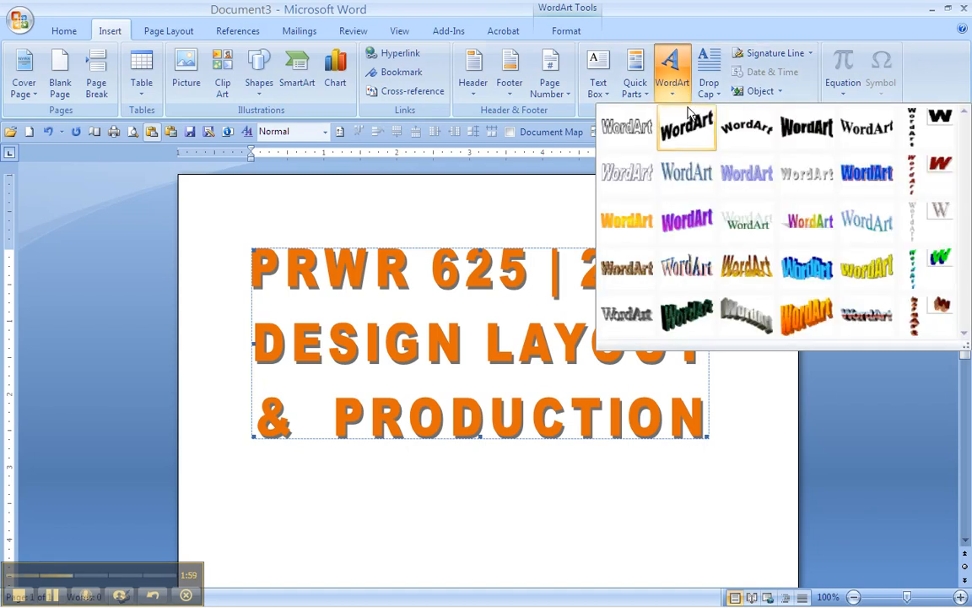
mouse_move(807, 172)
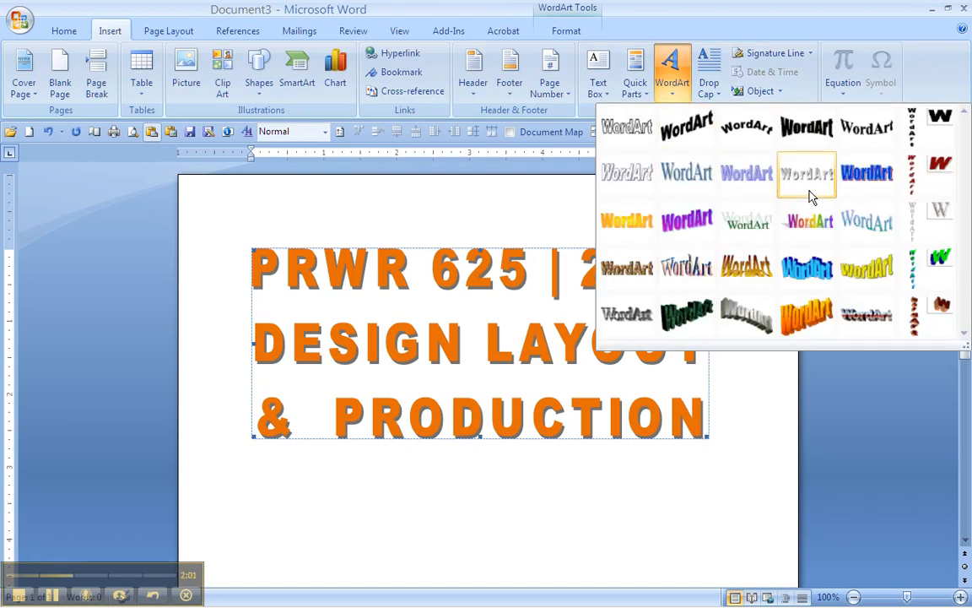
mouse_move(284, 263)
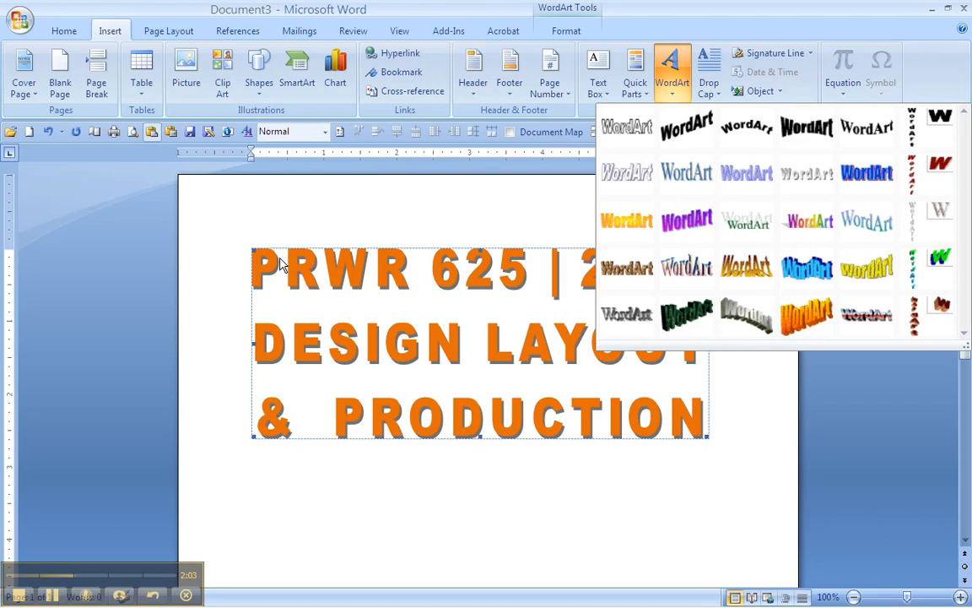
Step: Dismiss the gallery unchanged and select the orange WordArt to reach its Format tools
click(384, 325)
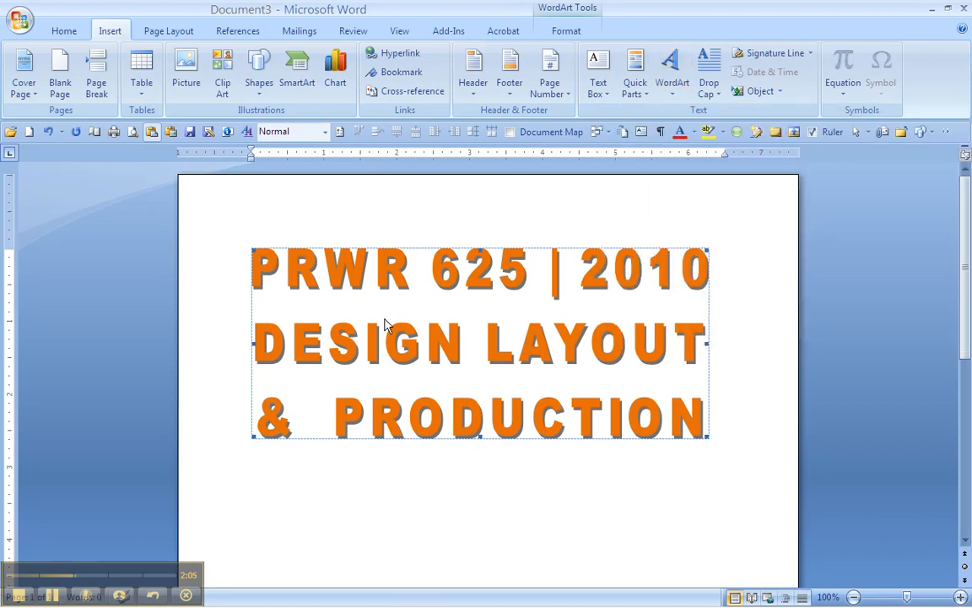
mouse_move(355, 324)
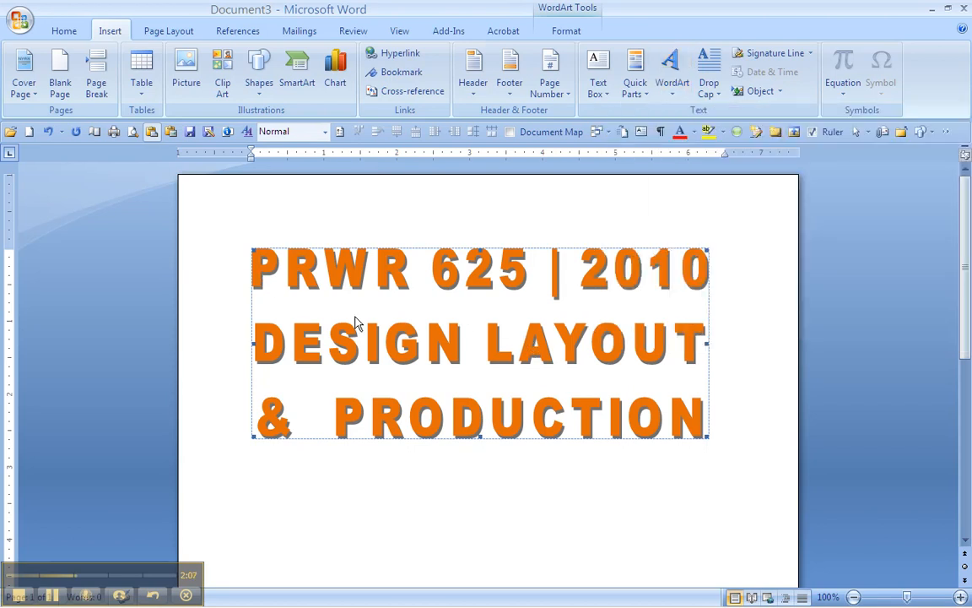
mouse_move(388, 246)
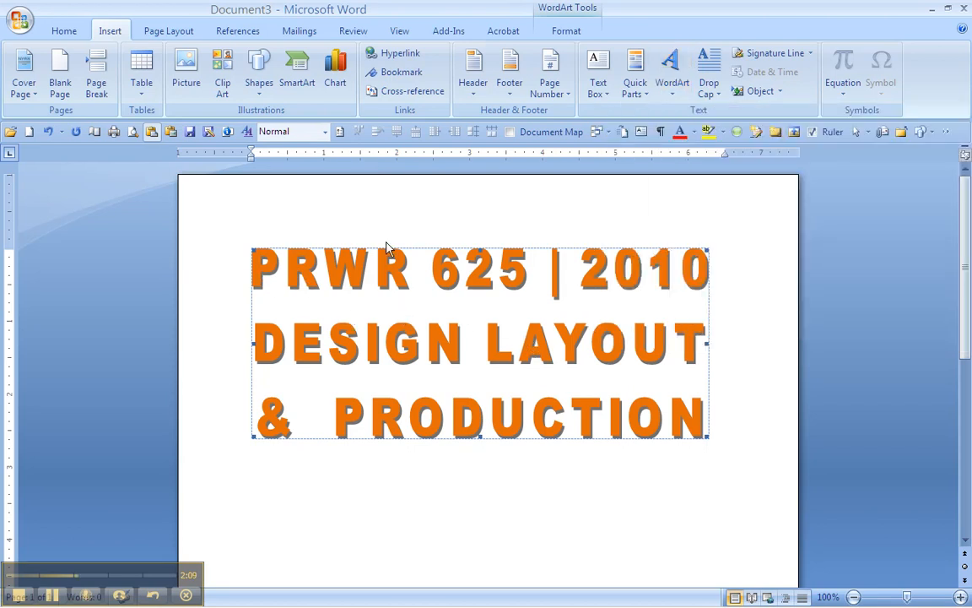
mouse_move(363, 150)
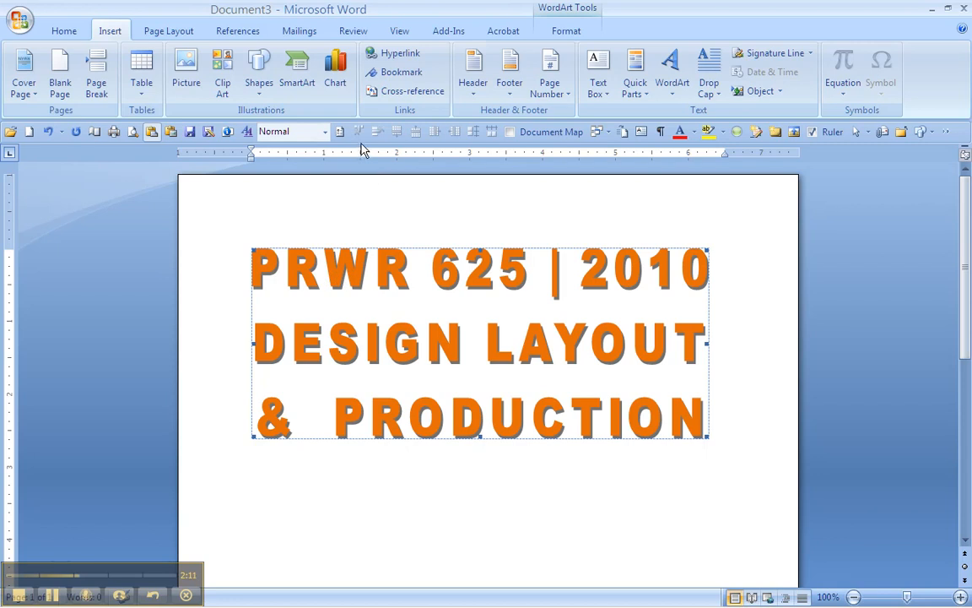
mouse_move(318, 112)
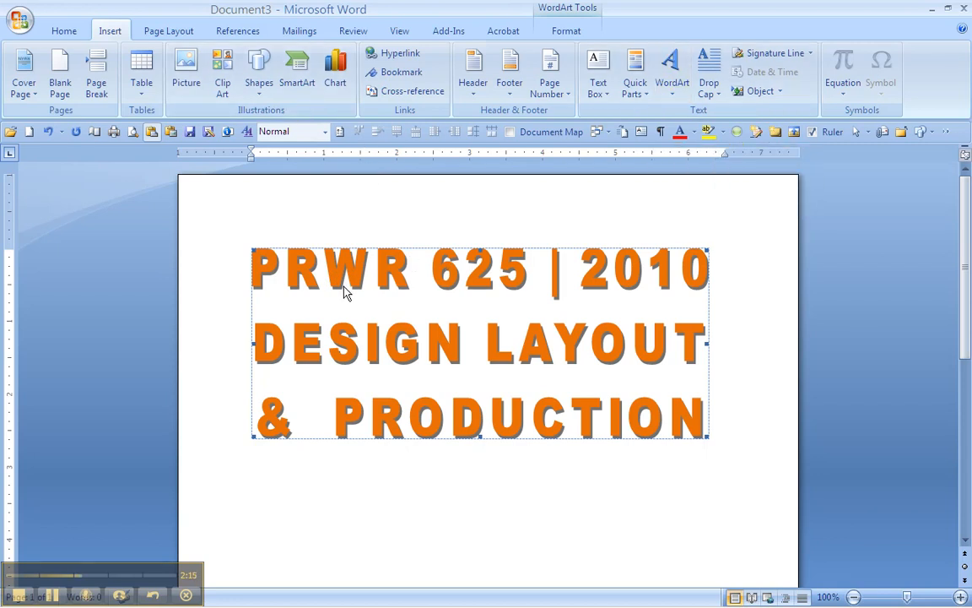
click(567, 31)
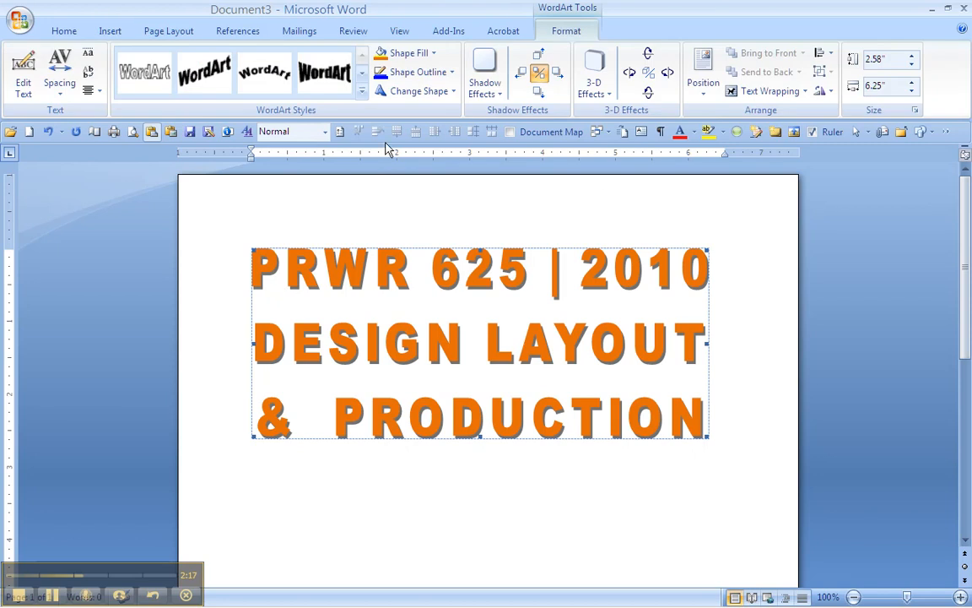
mouse_move(368, 110)
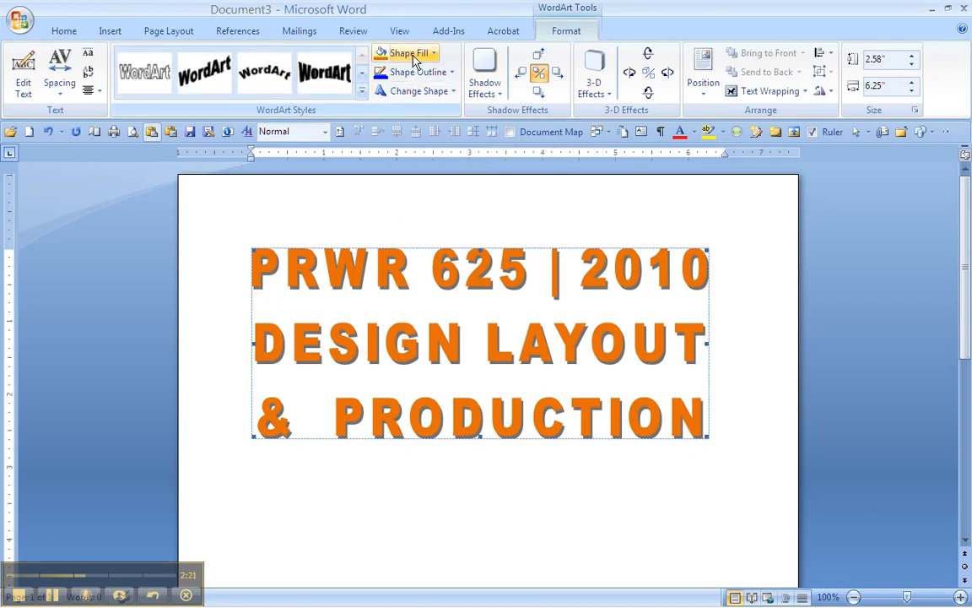
Step: Preview arched and circular warp shapes on the orange WordArt via Change Shape
click(415, 91)
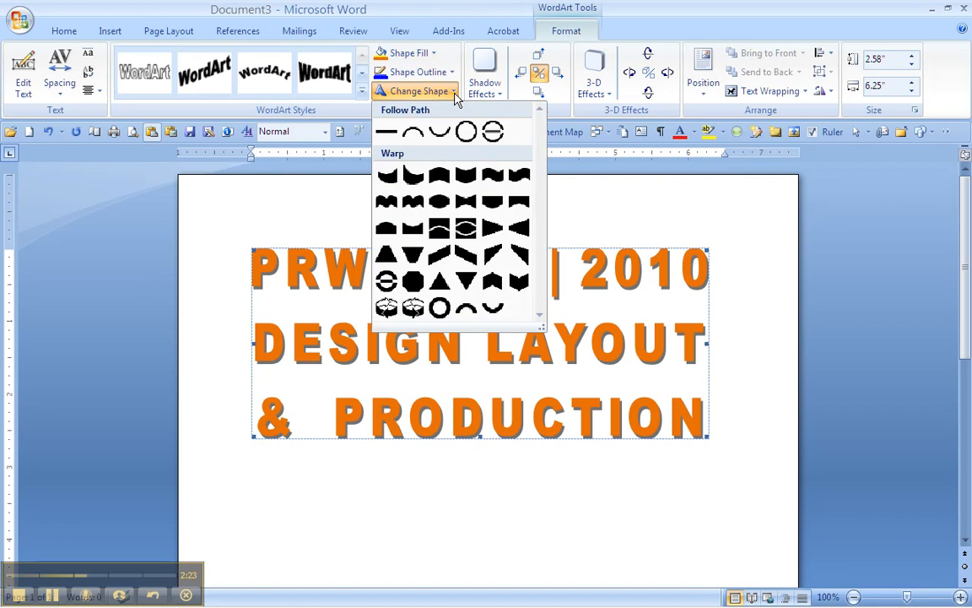
click(412, 230)
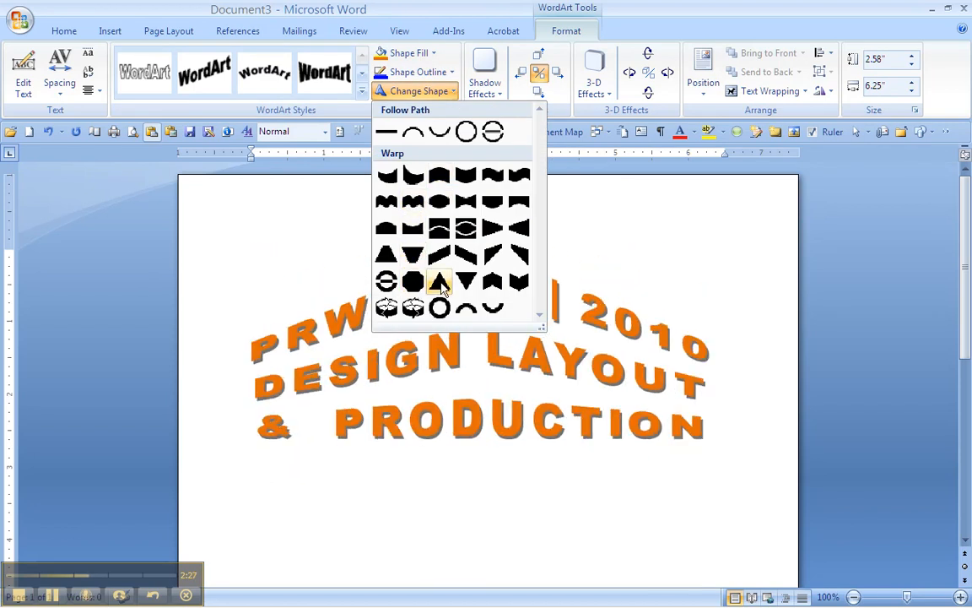
click(493, 308)
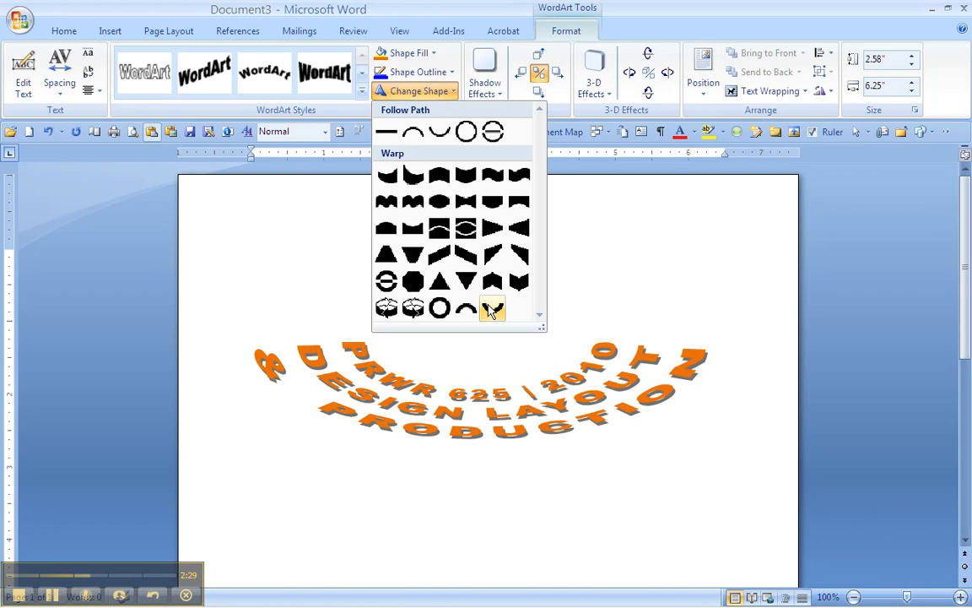
click(493, 256)
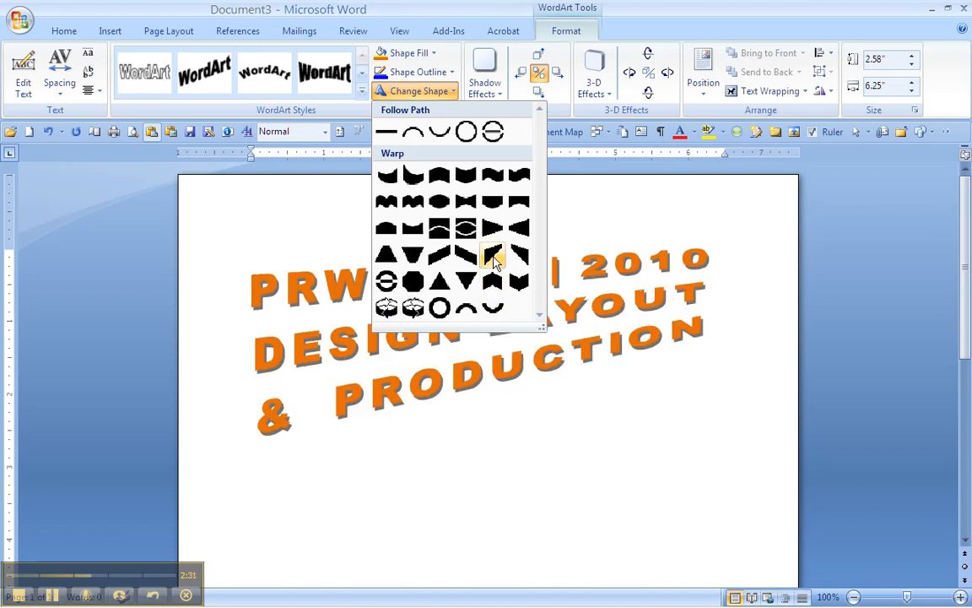
click(439, 228)
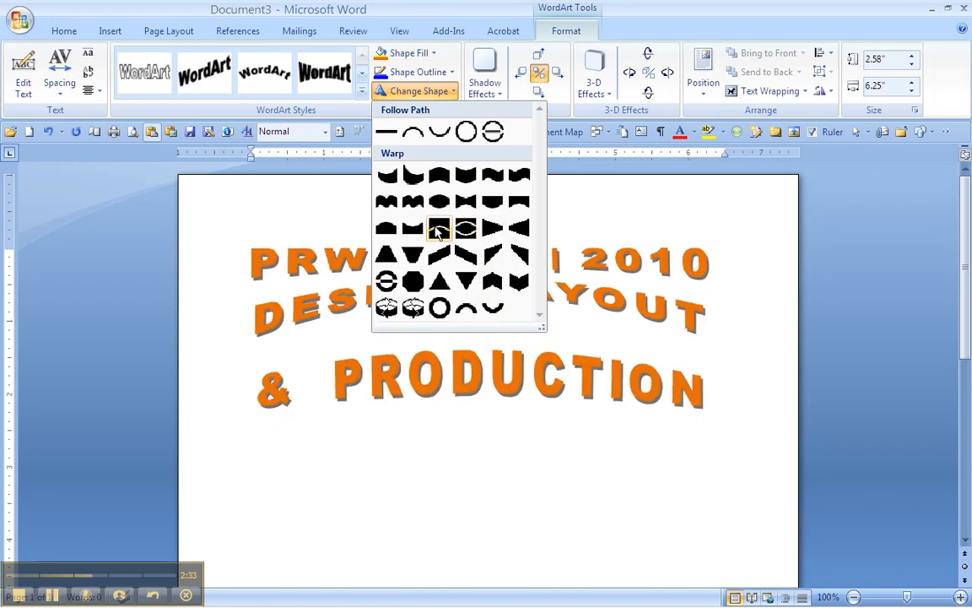
Step: Try further warp shapes and keep a gently curved one for the three lines
click(438, 176)
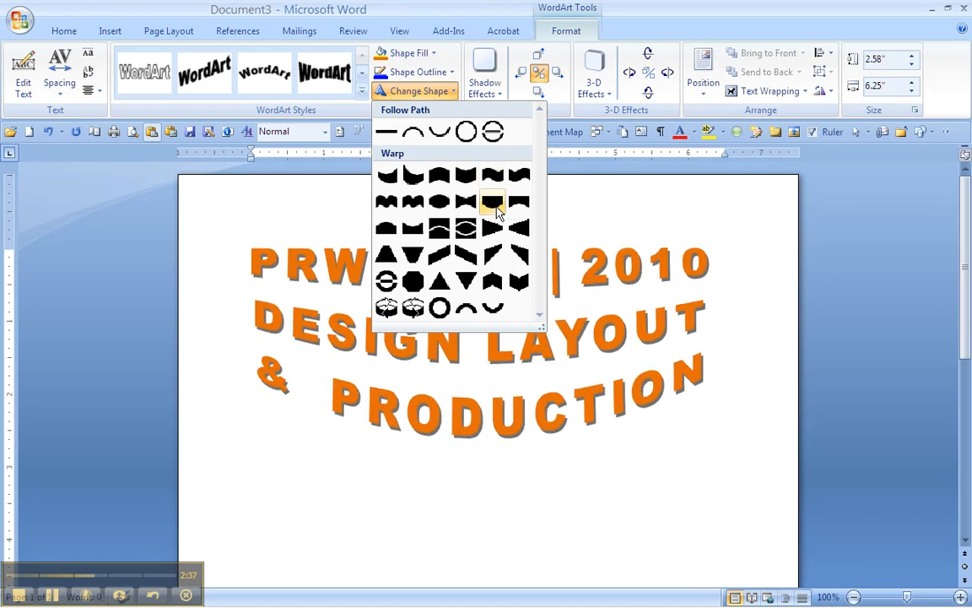
click(493, 307)
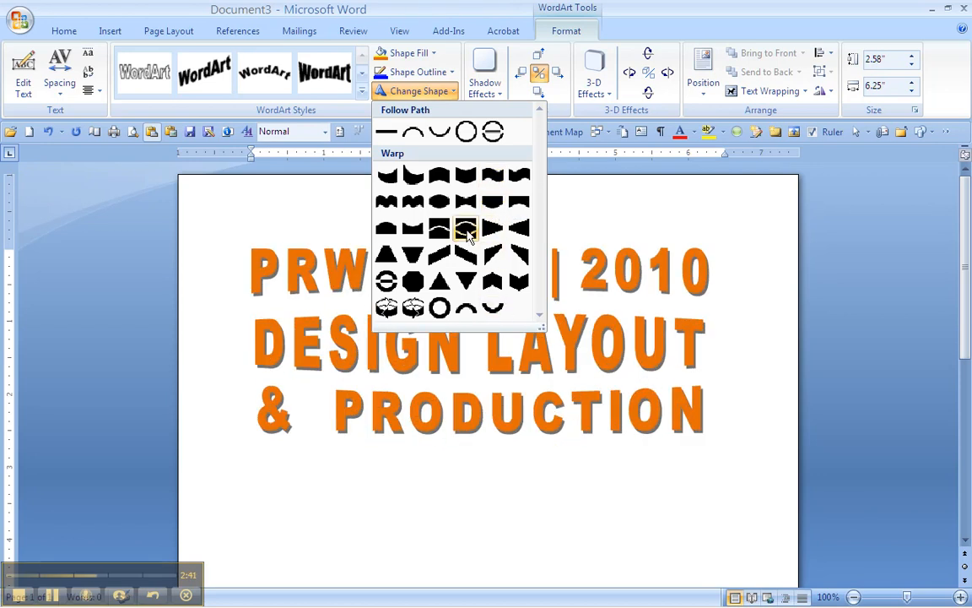
click(465, 230)
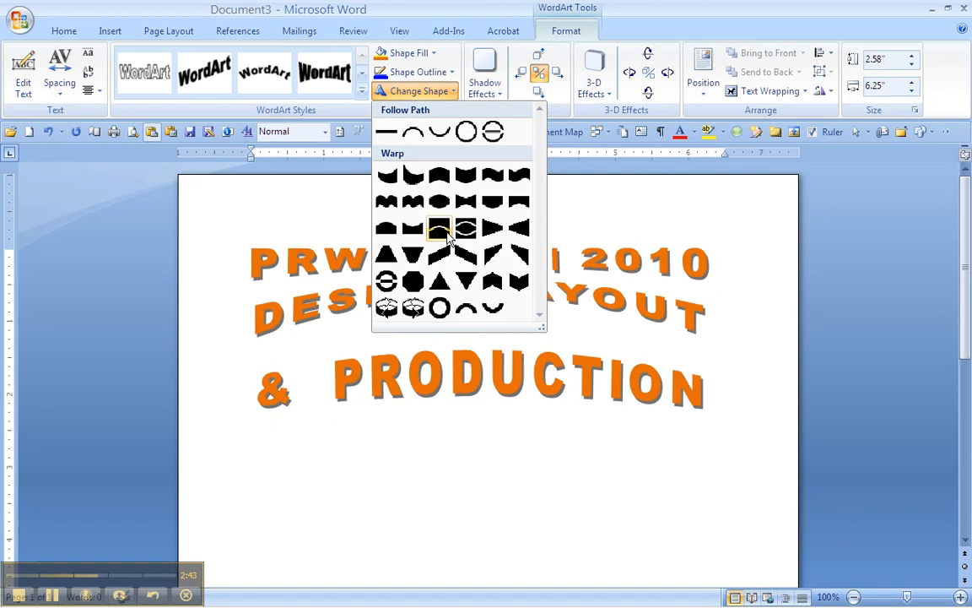
click(439, 254)
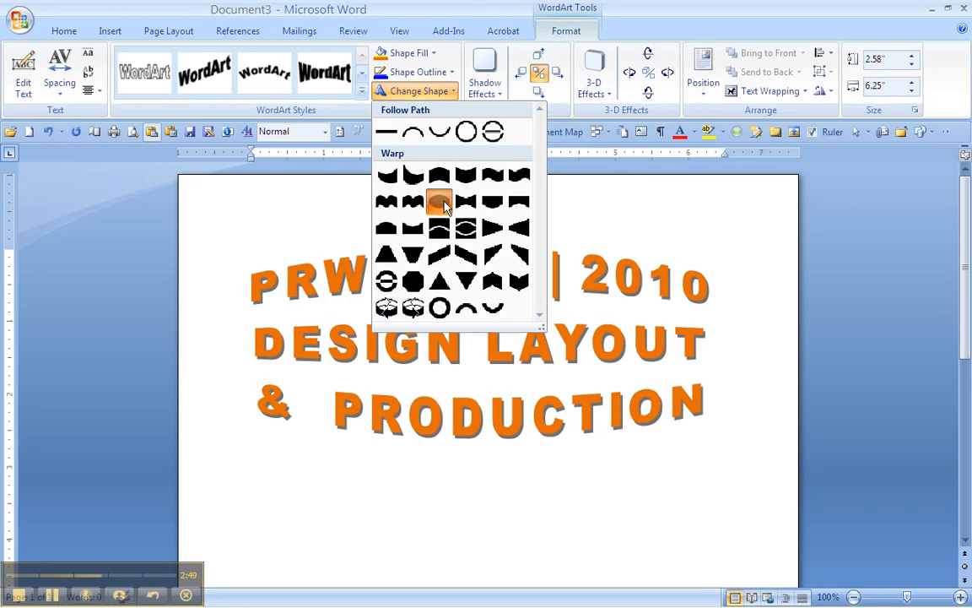
click(439, 203)
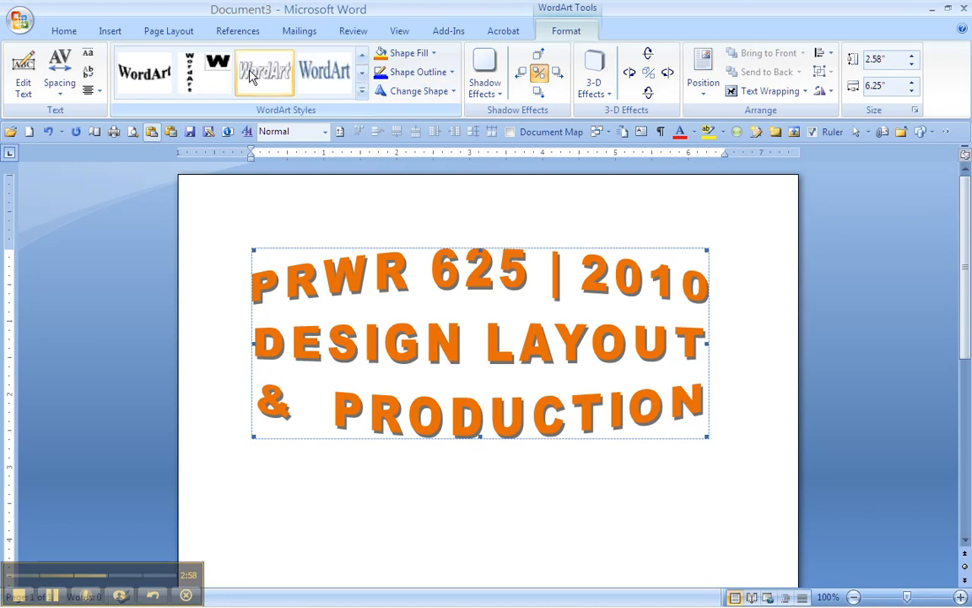
Step: Apply an outline style, then the bold italic orange shadowed WordArt style
click(263, 71)
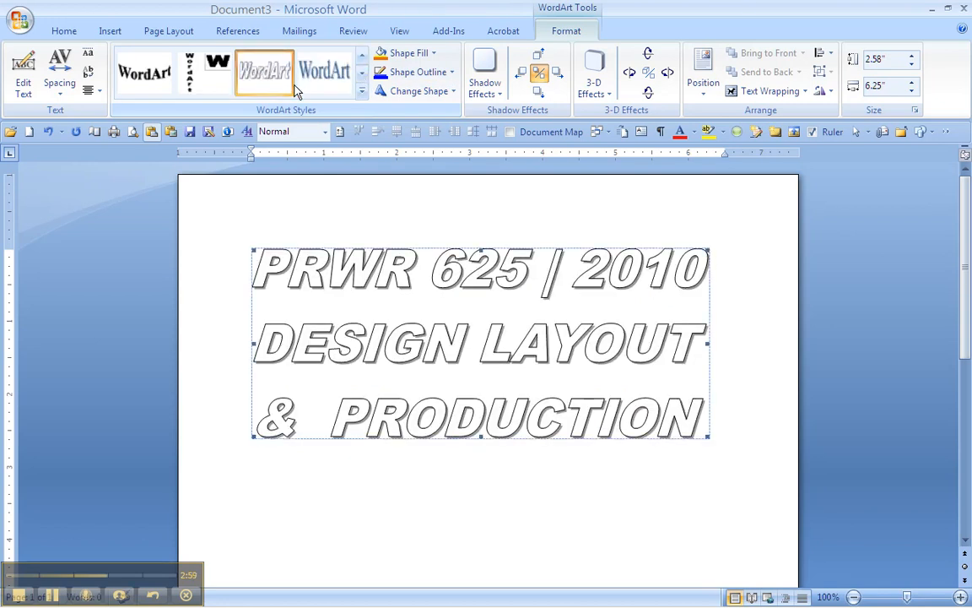
click(409, 53)
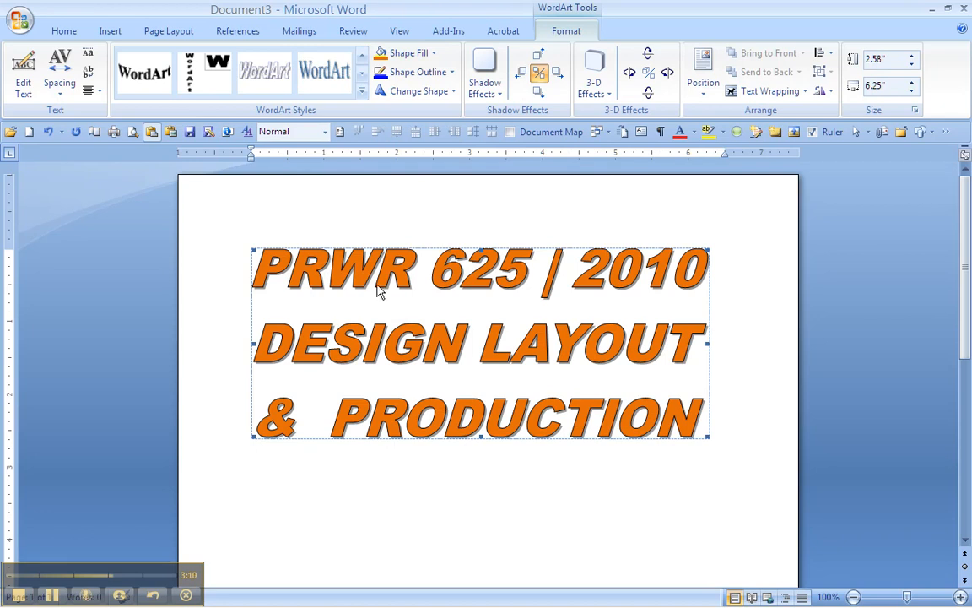
mouse_move(364, 243)
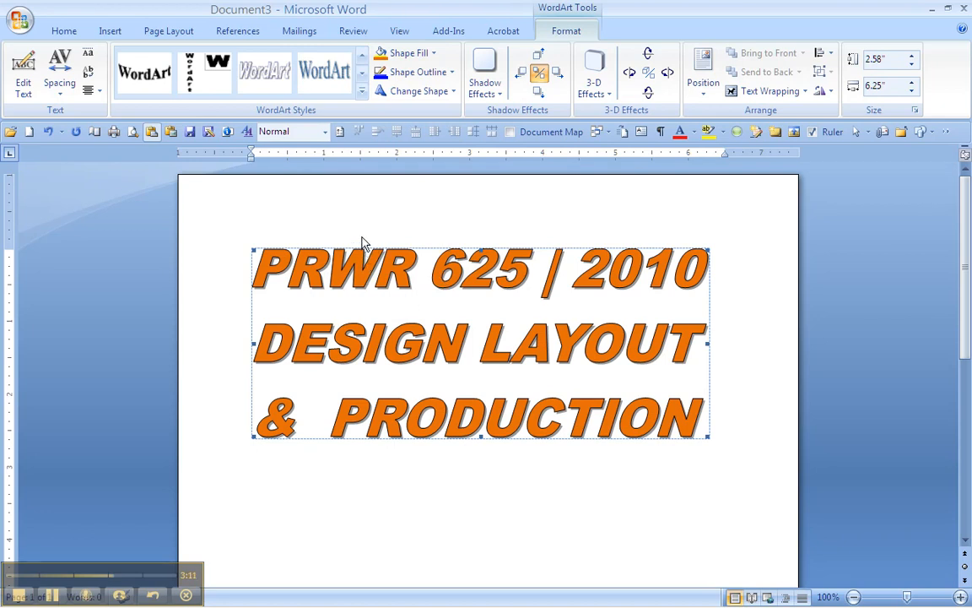
mouse_move(340, 219)
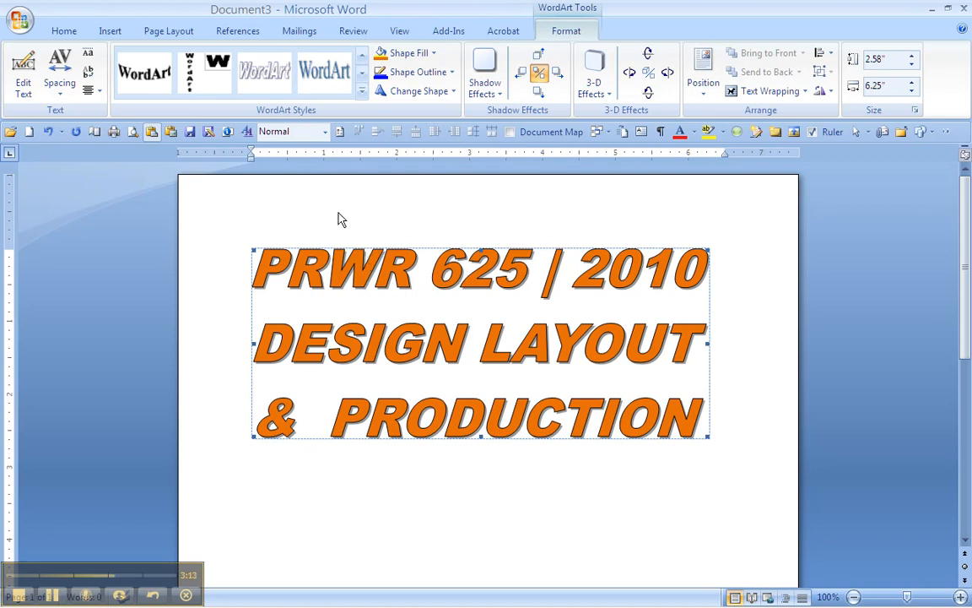
mouse_move(351, 209)
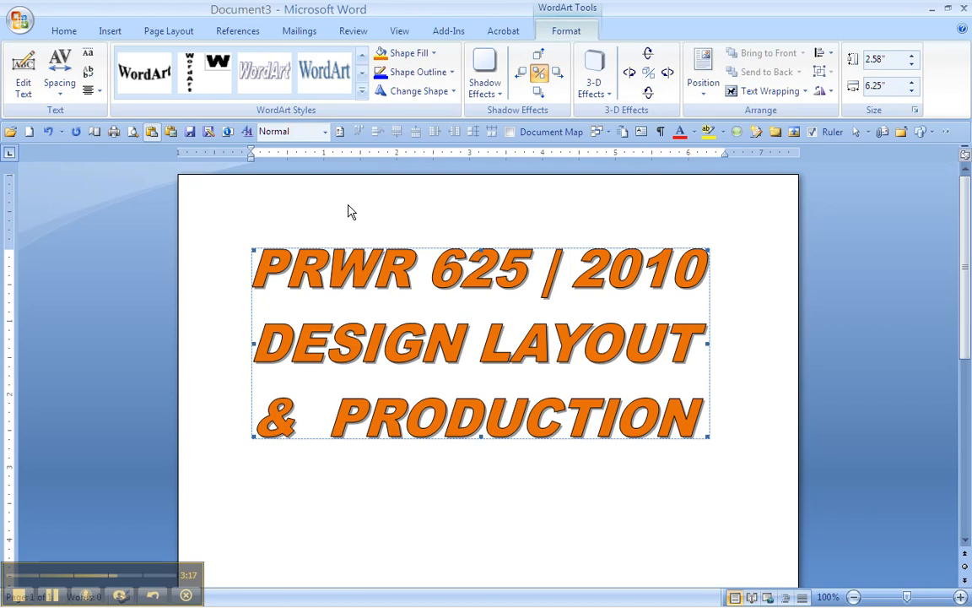
mouse_move(583, 226)
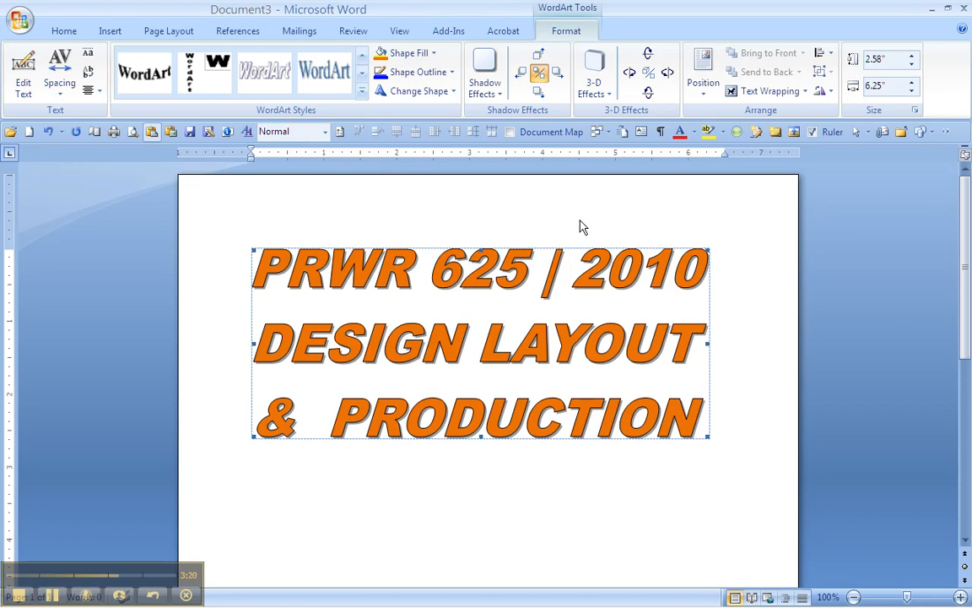
mouse_move(496, 231)
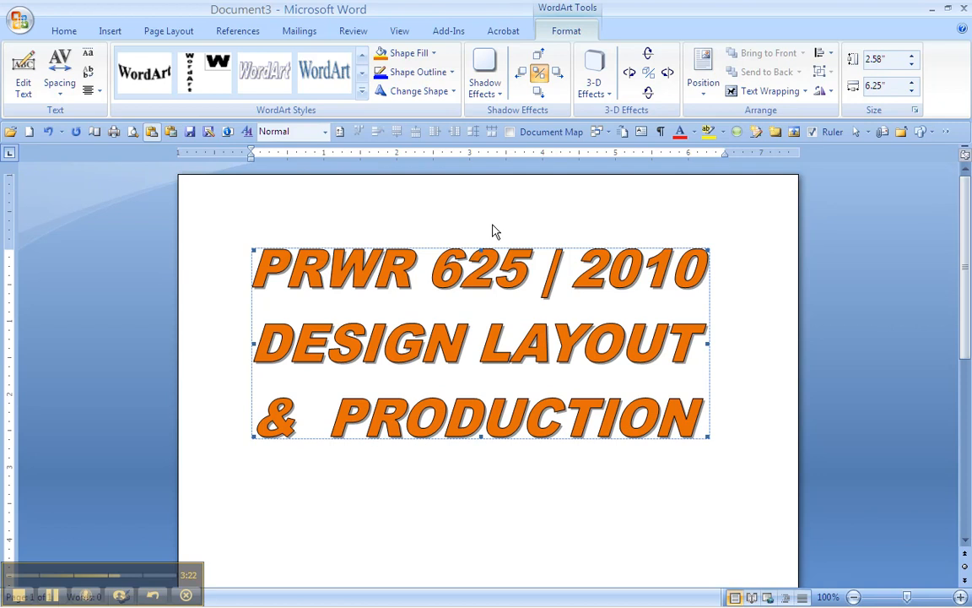
mouse_move(452, 274)
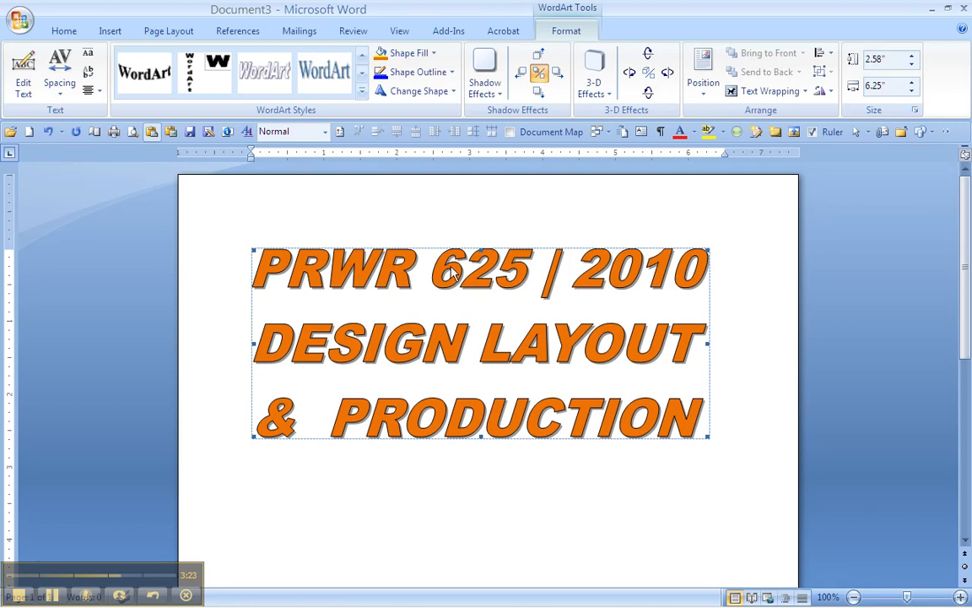
mouse_move(233, 294)
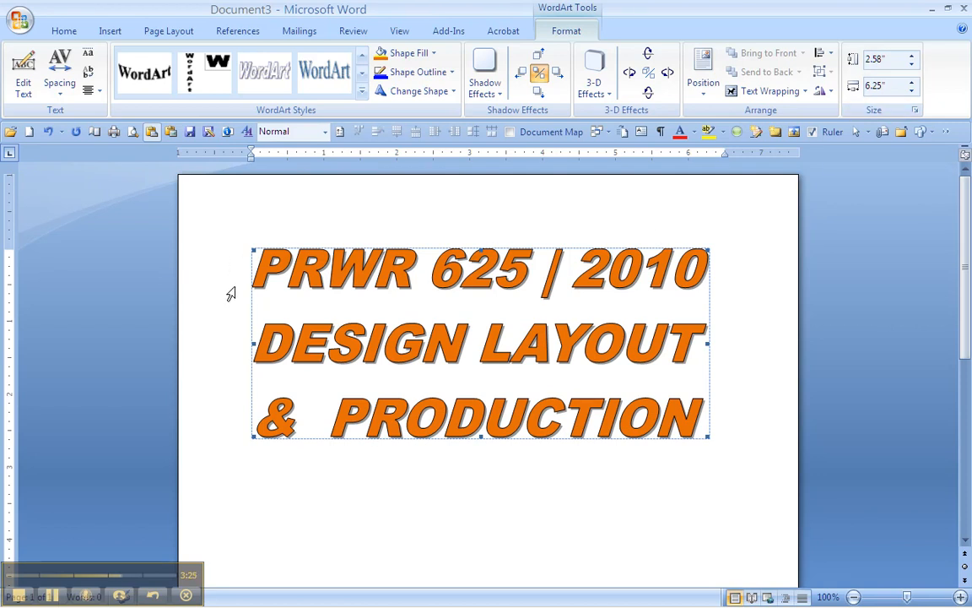
mouse_move(733, 261)
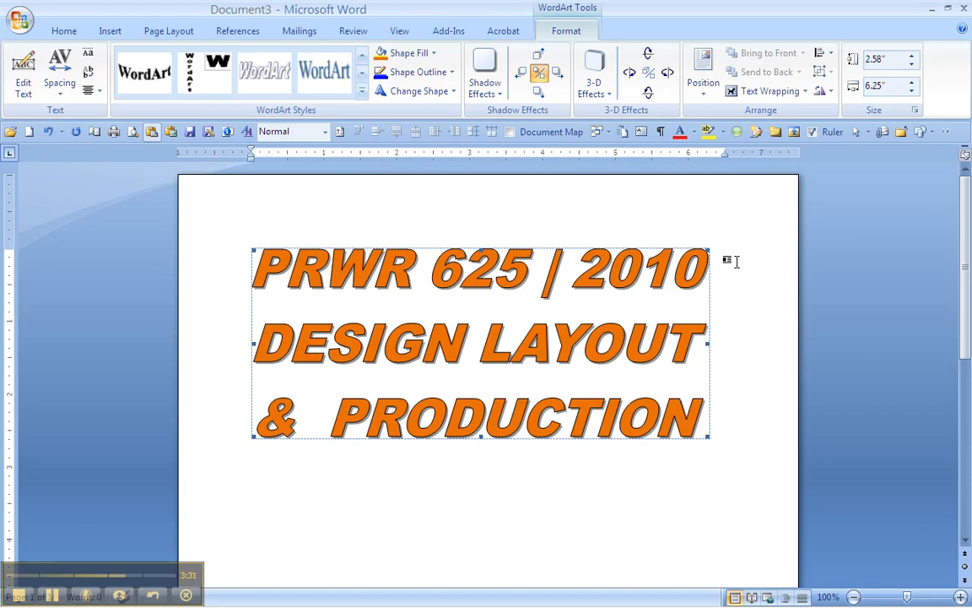
mouse_move(452, 447)
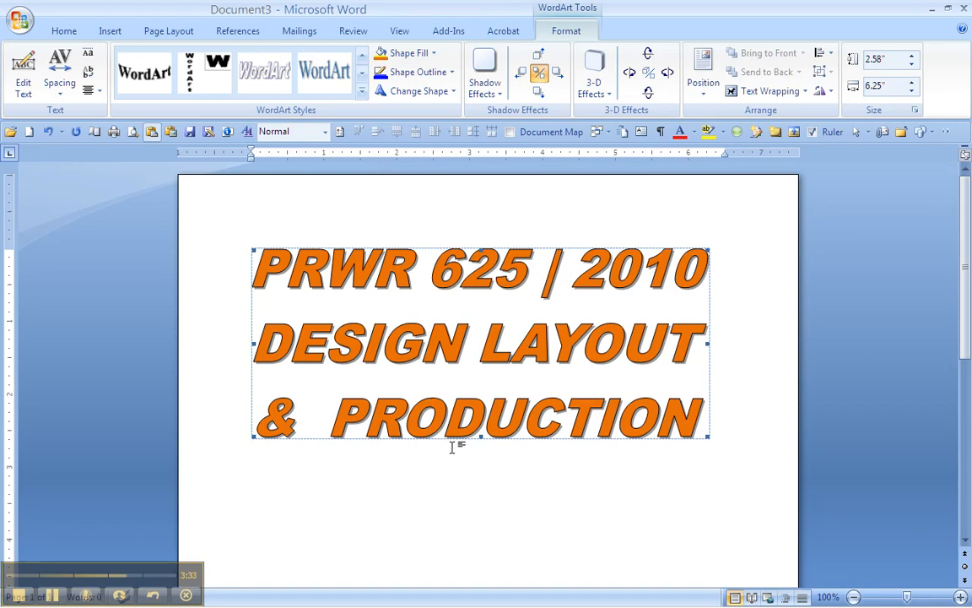
mouse_move(496, 469)
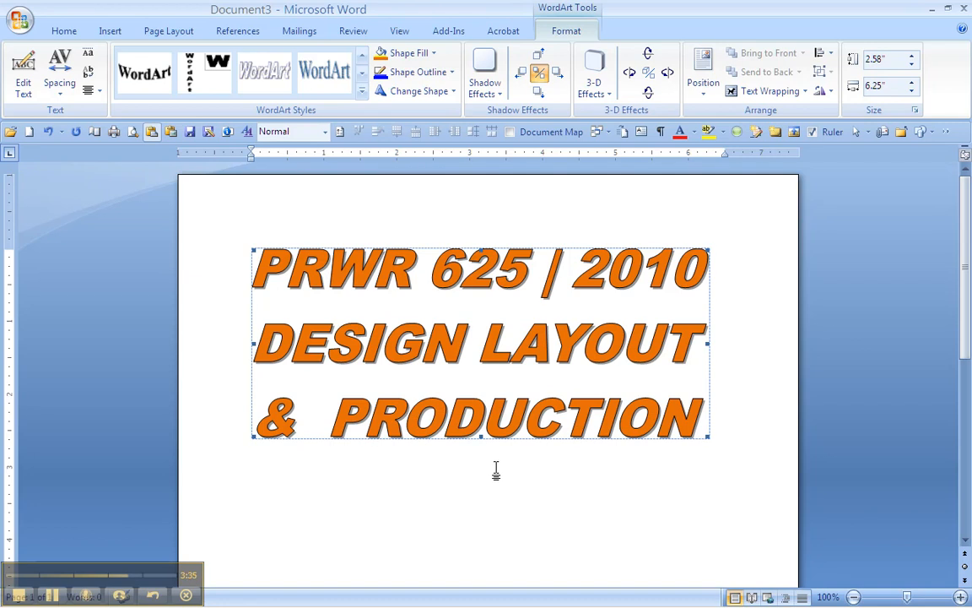
mouse_move(490, 466)
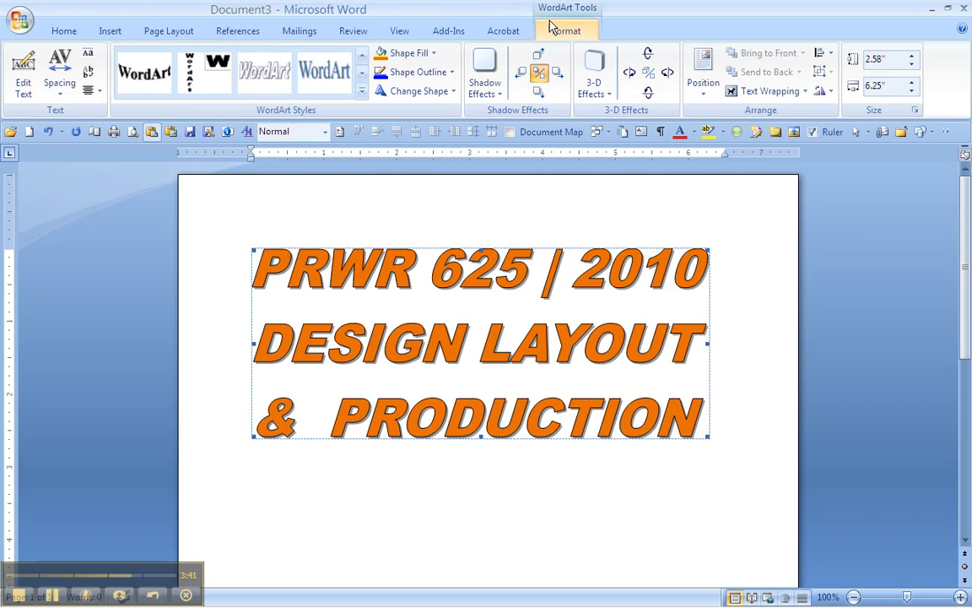
mouse_move(110, 30)
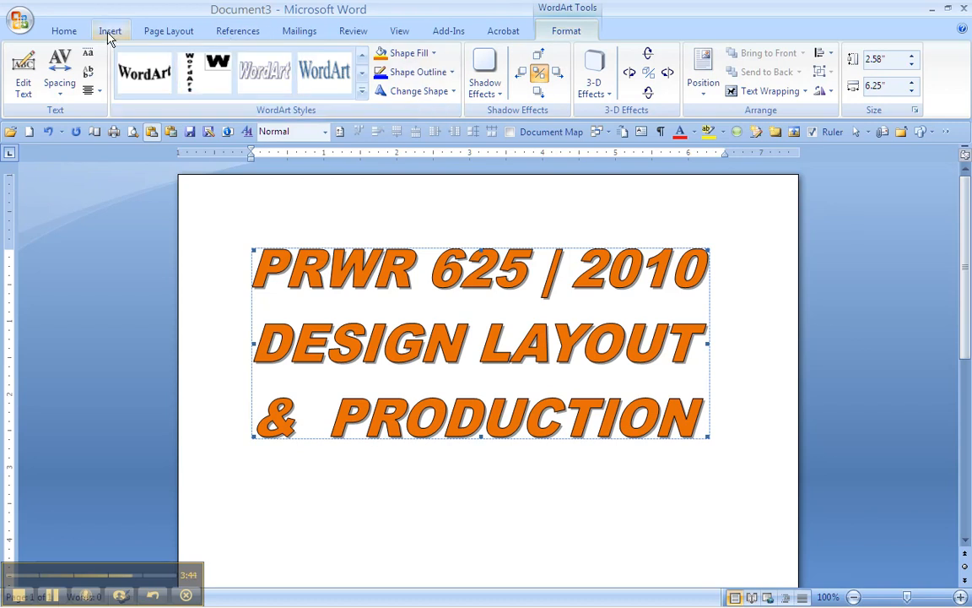
Step: Show the Insert ribbon's content options, leaving the WordArt unchanged
click(109, 31)
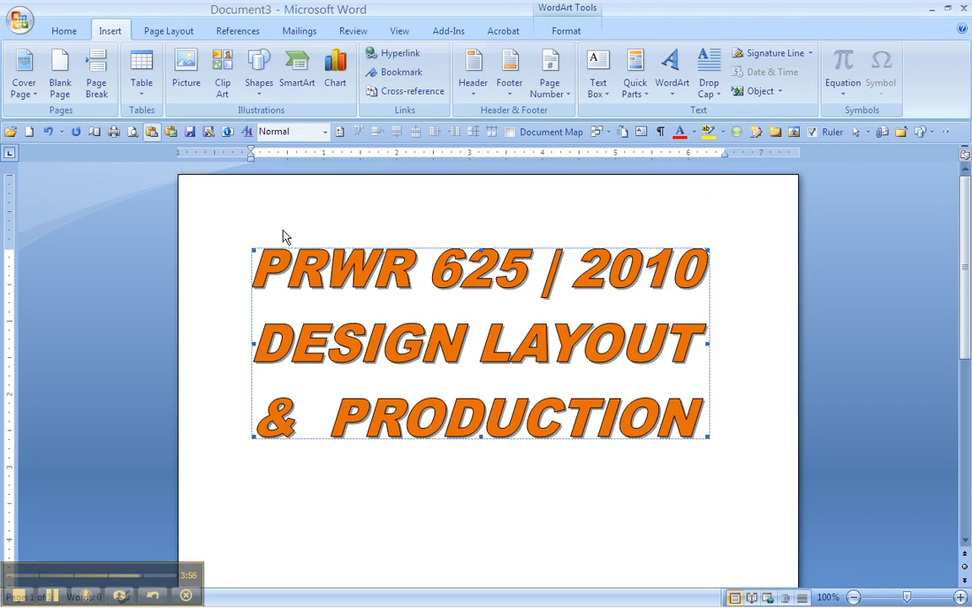
mouse_move(273, 208)
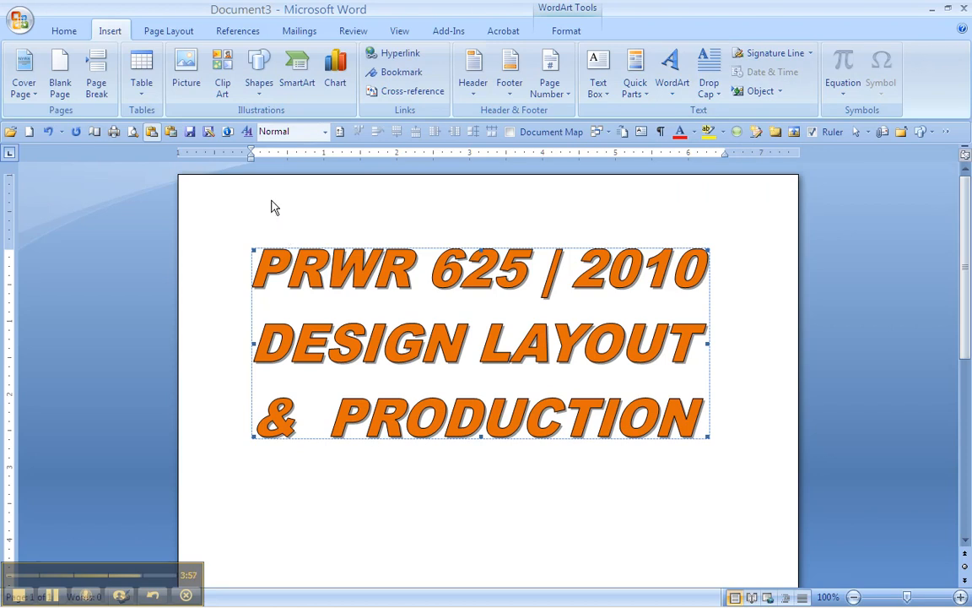